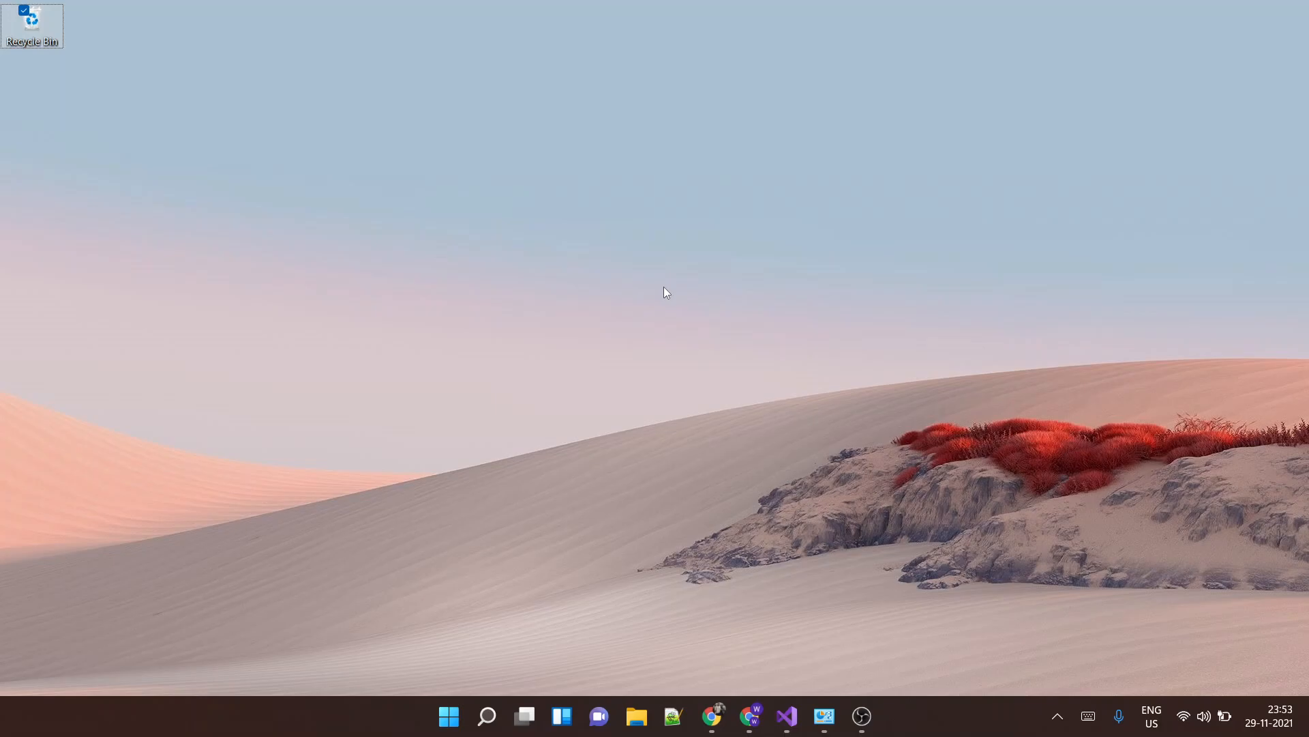
mouse_move(555, 334)
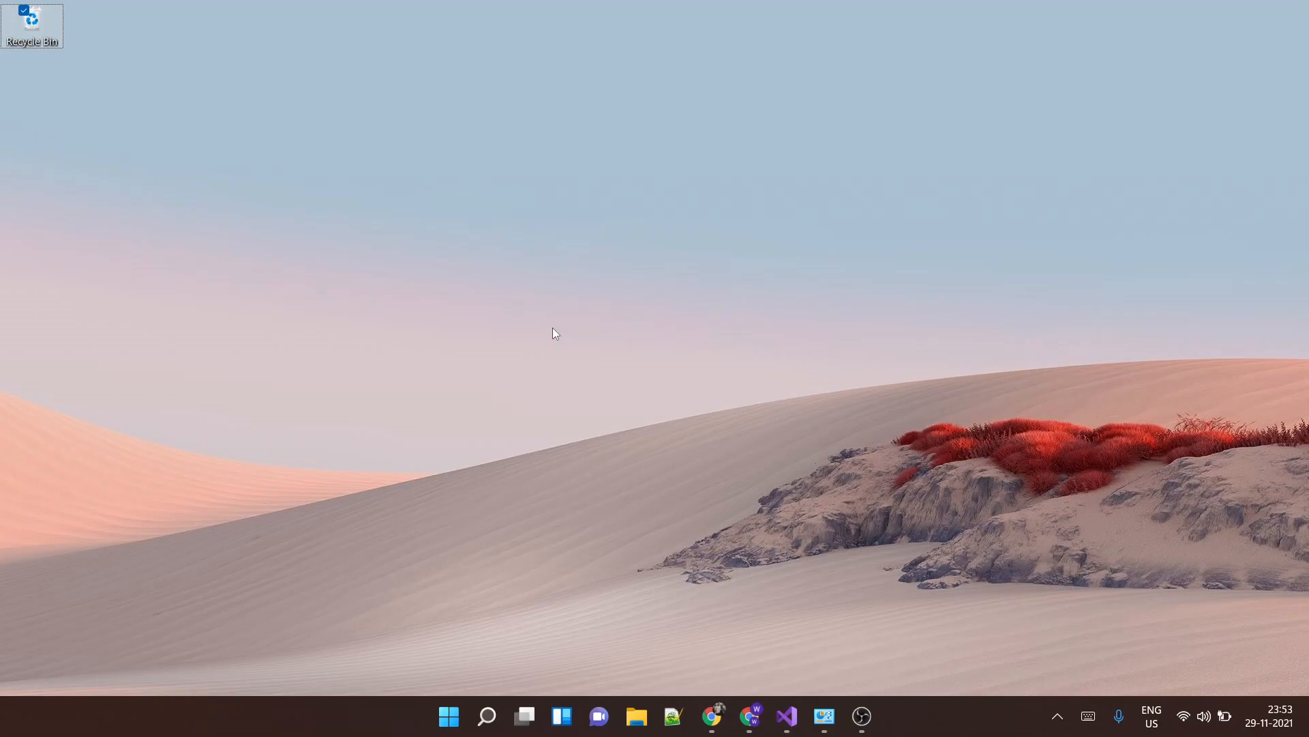
mouse_move(560, 327)
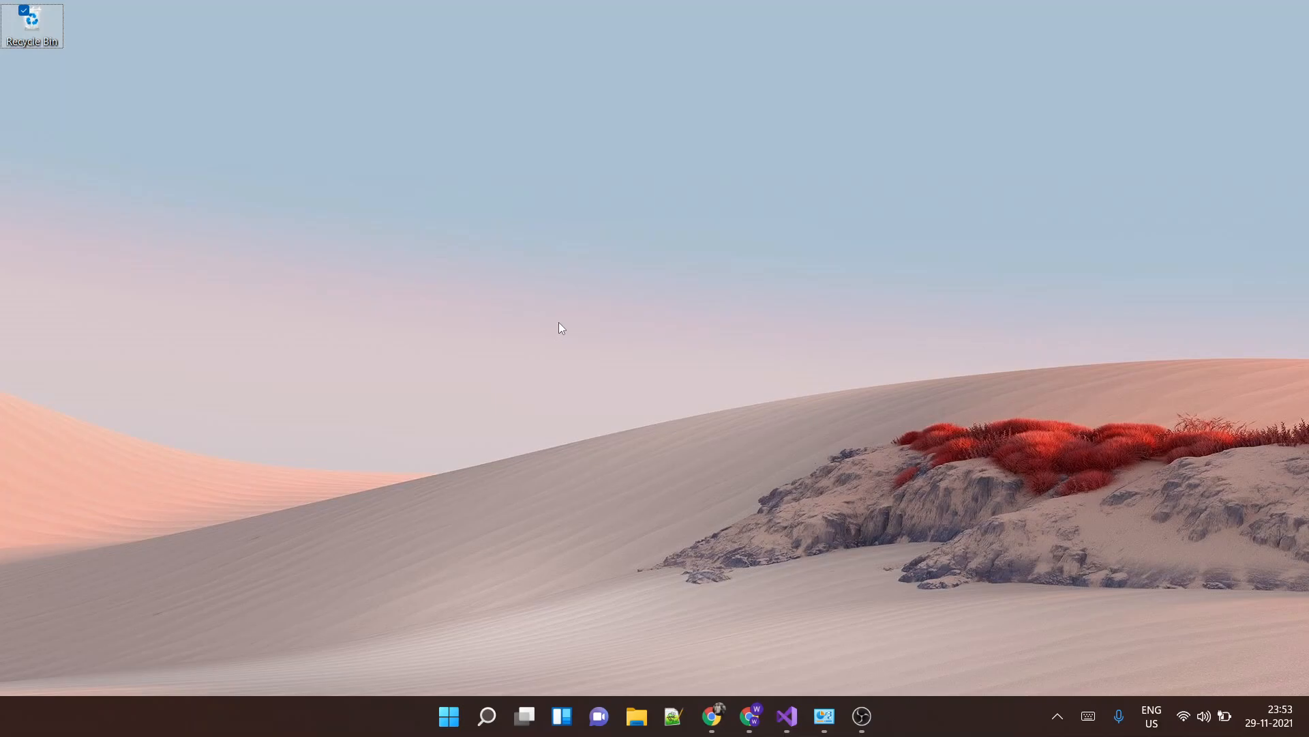
mouse_move(912, 628)
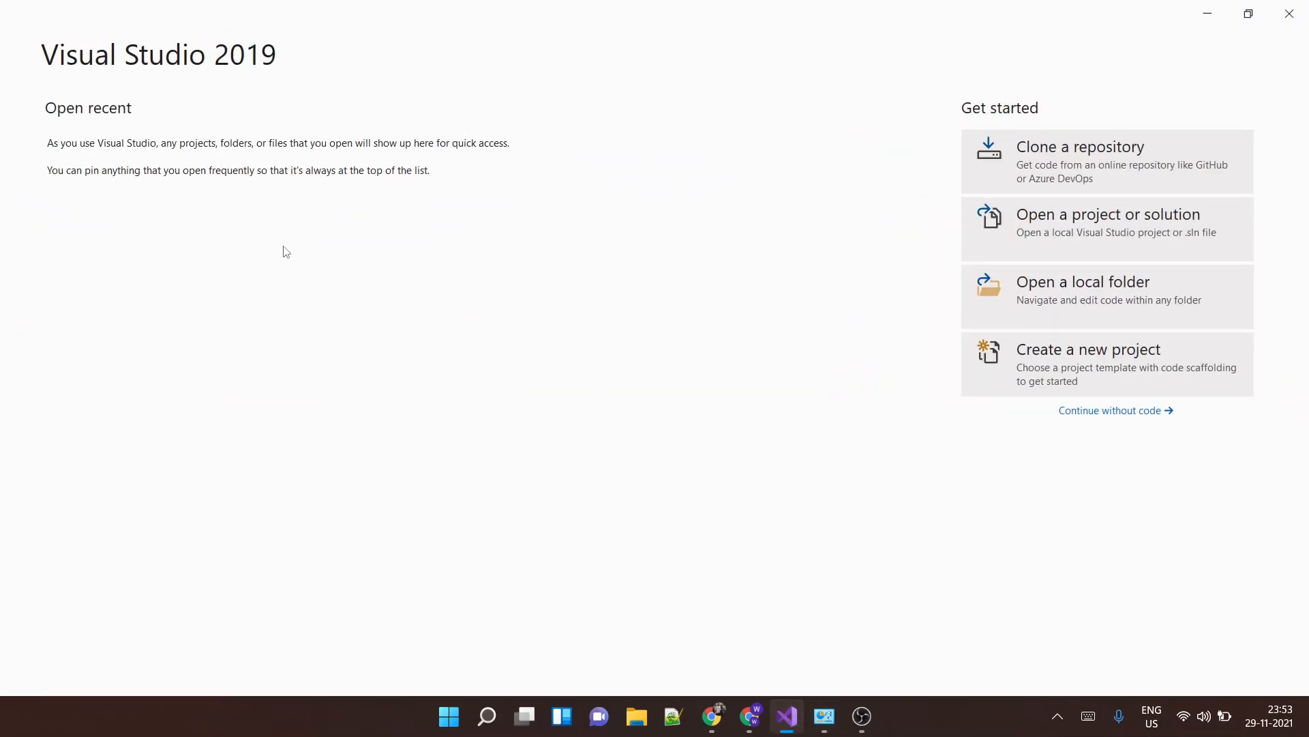
mouse_move(1015, 376)
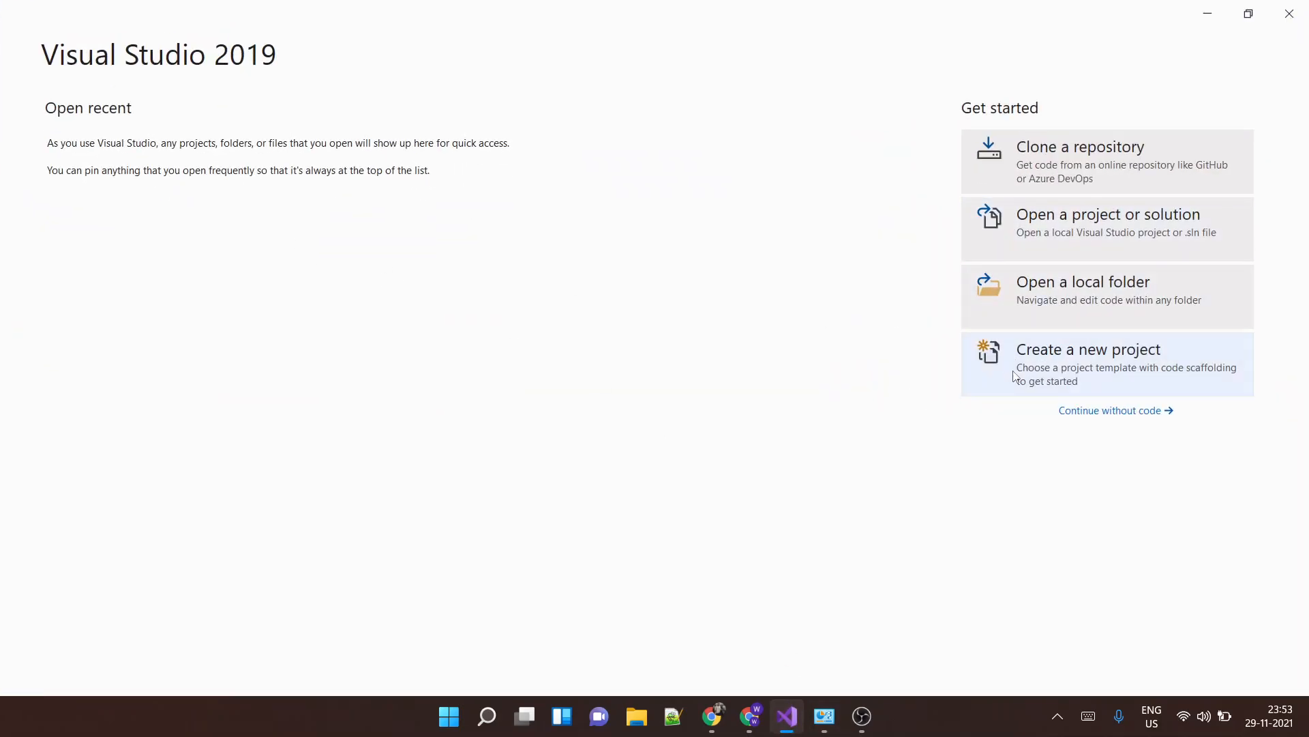
- Start a new project and search the template list for '.net core'
click(1088, 350)
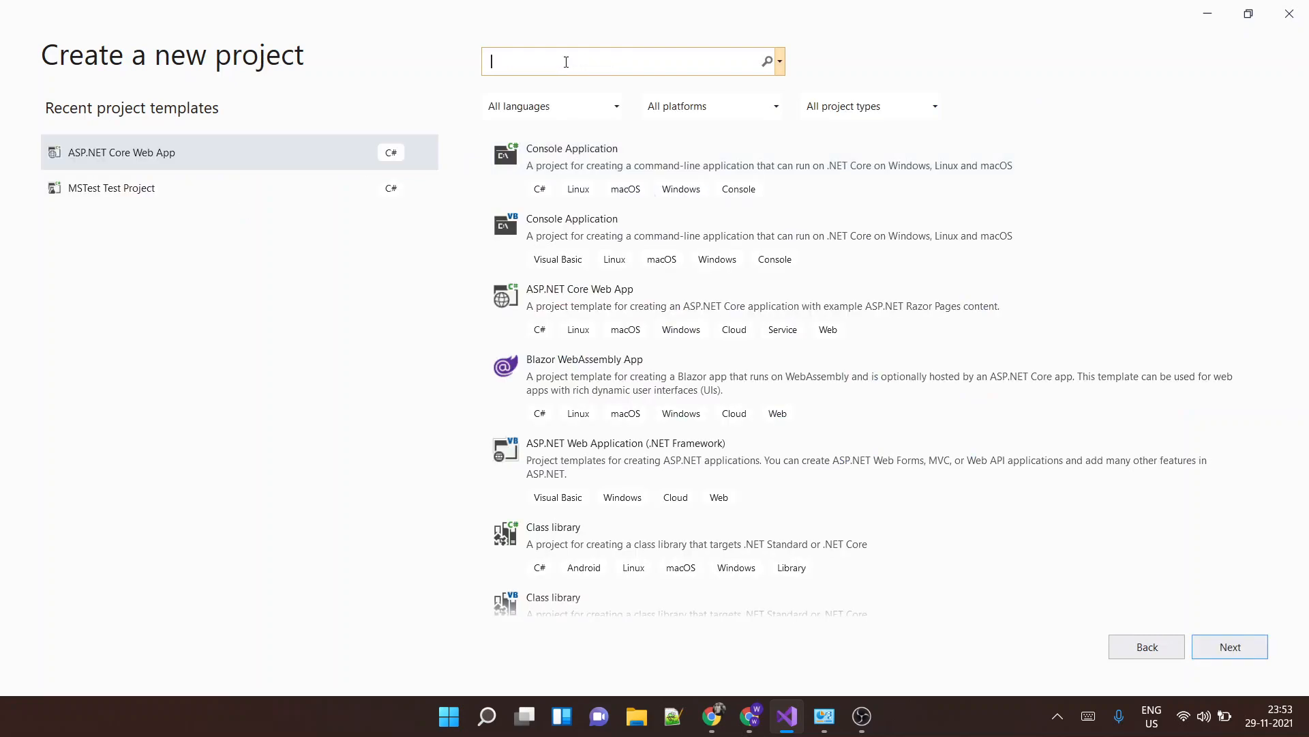
text(.net core)
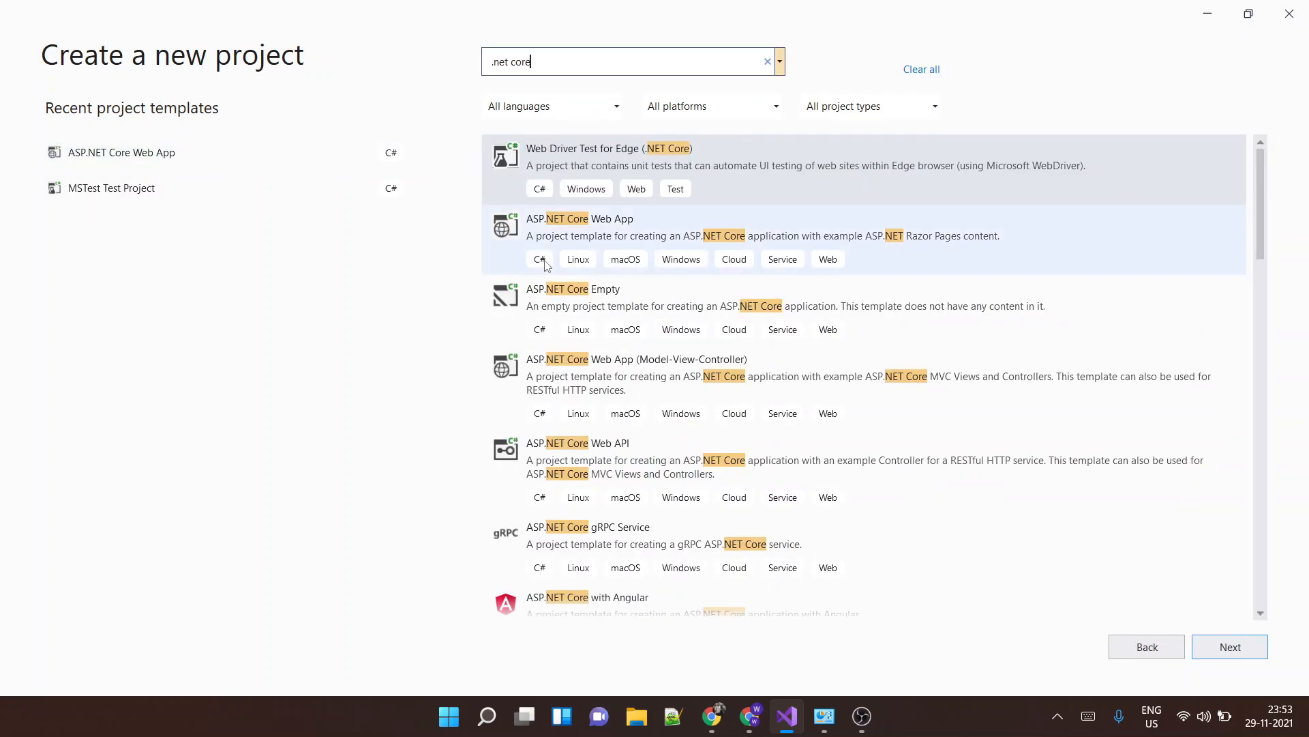
mouse_move(597, 227)
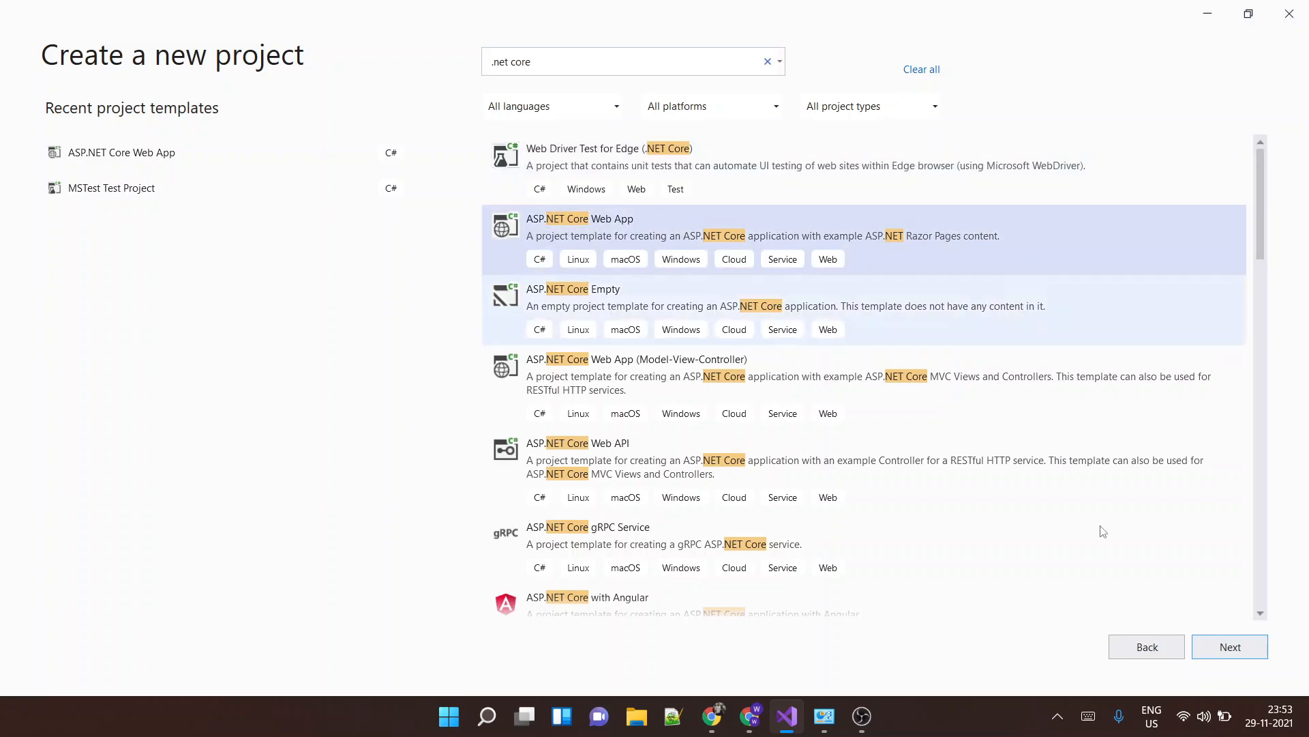
- Create an ASP.NET Core Web App located on the Desktop, targeting .NET Core 3.1
click(1228, 646)
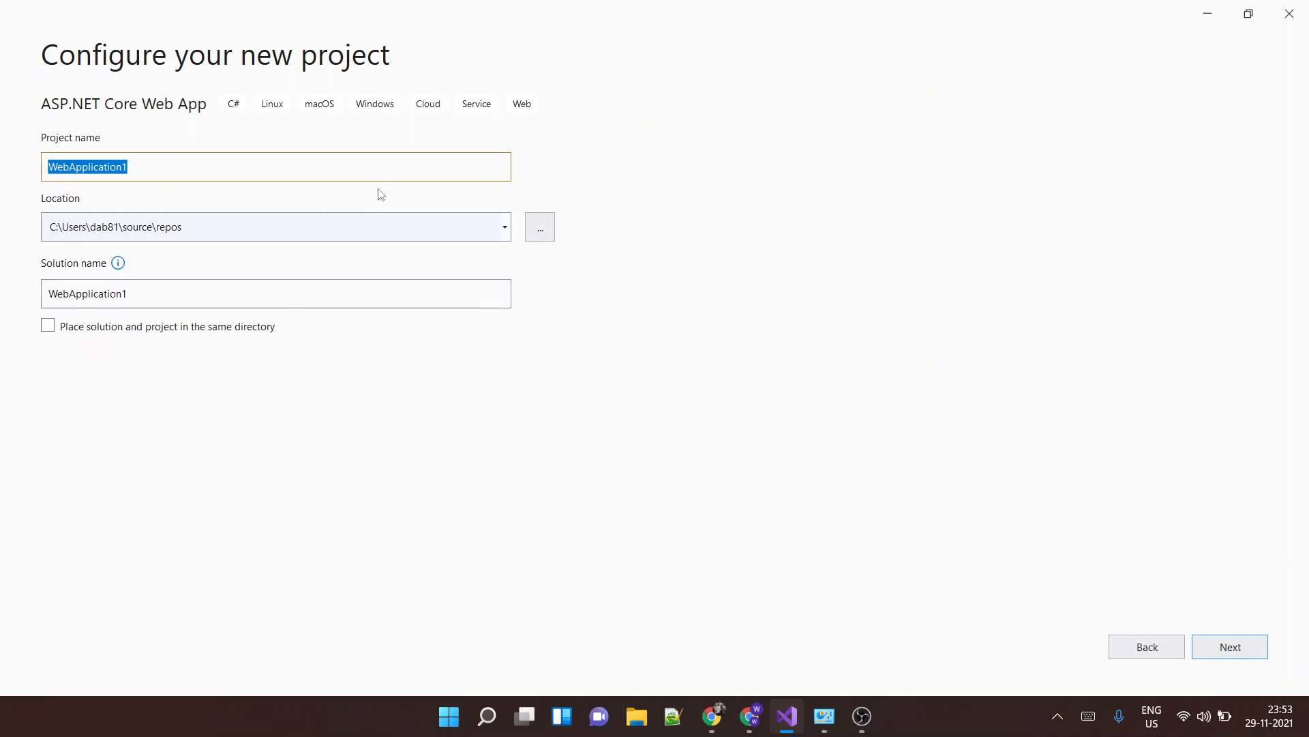
click(1228, 645)
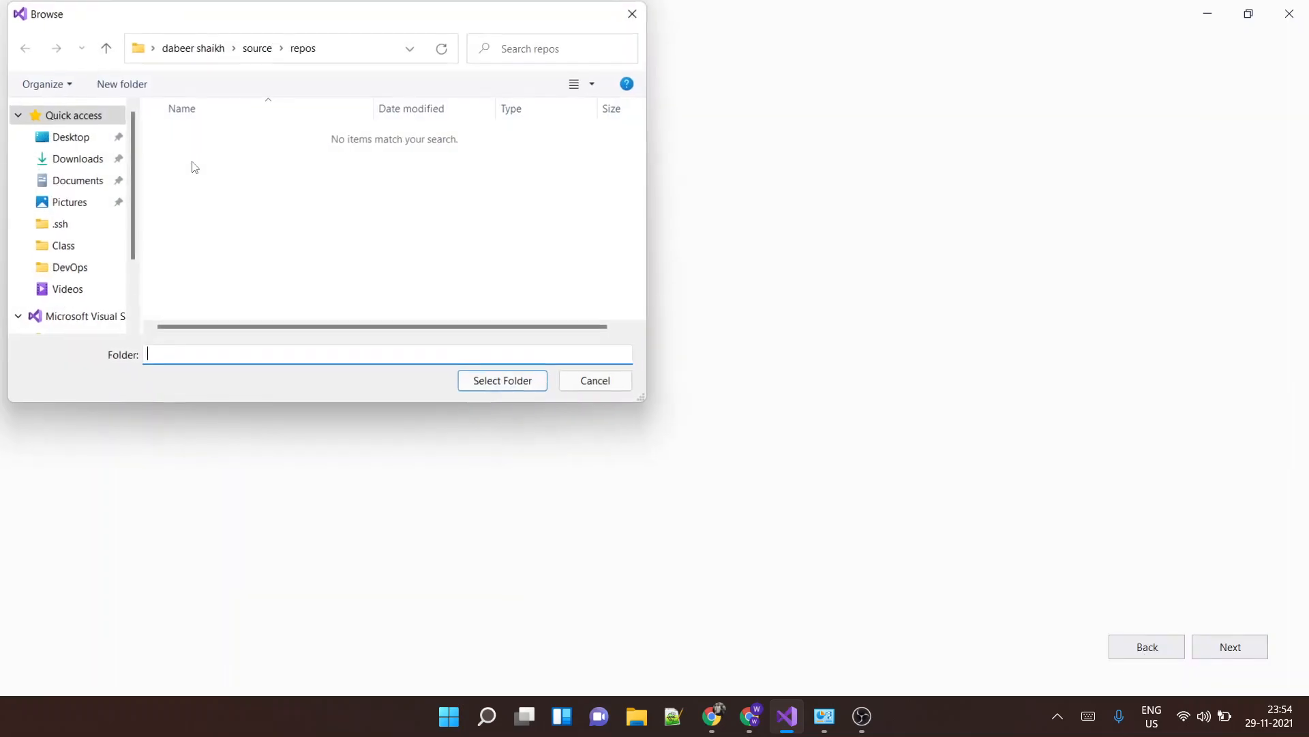
click(70, 137)
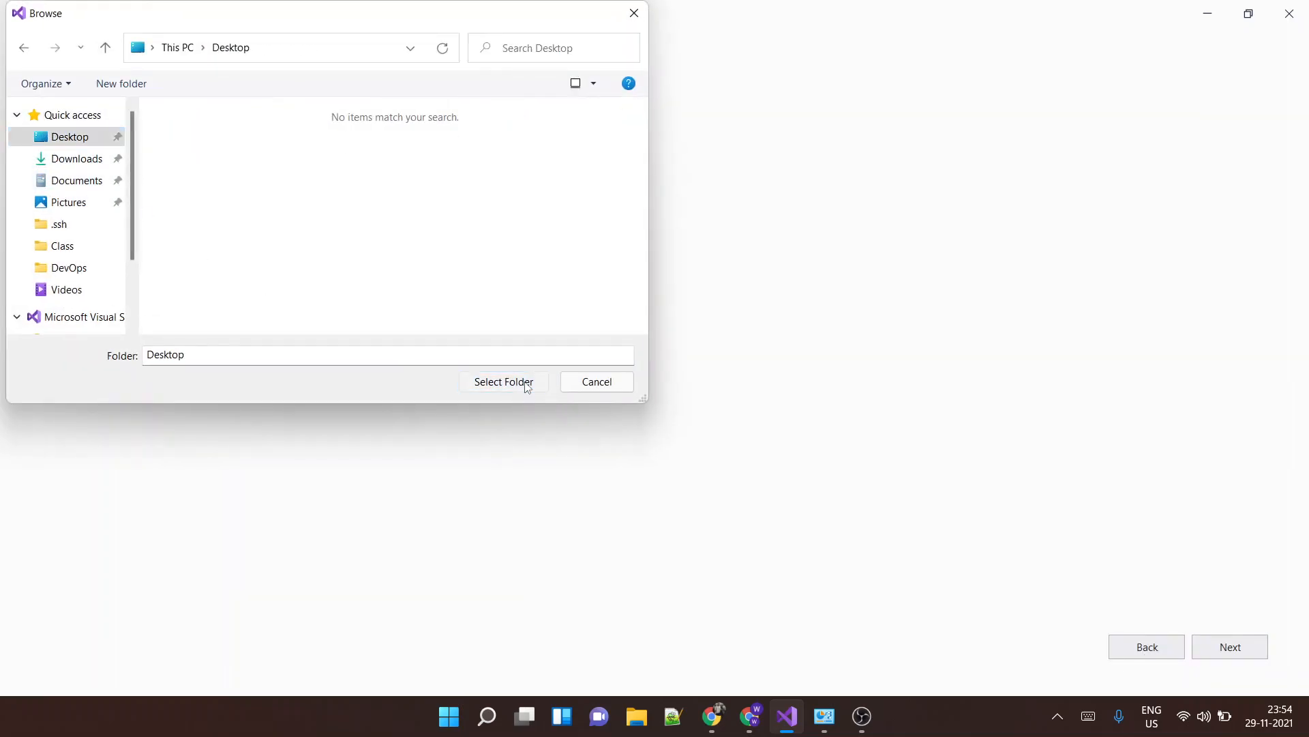
click(503, 382)
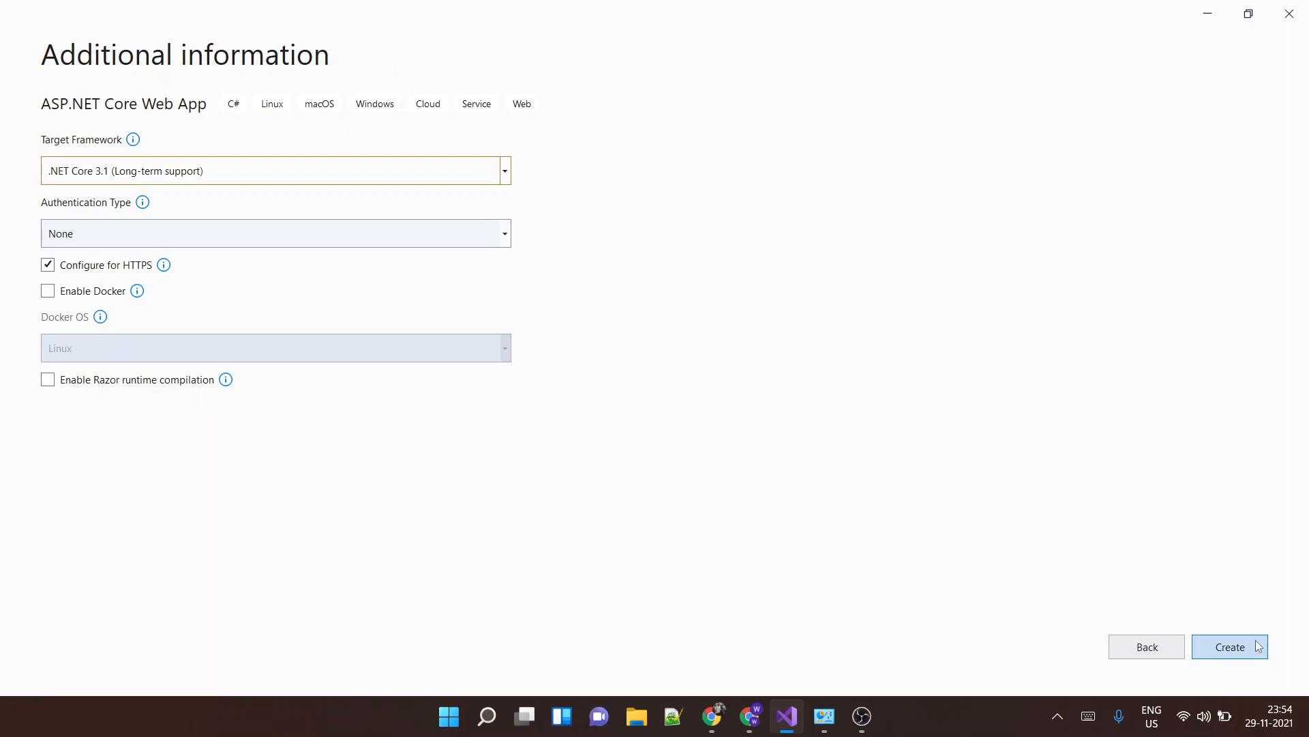
click(1229, 645)
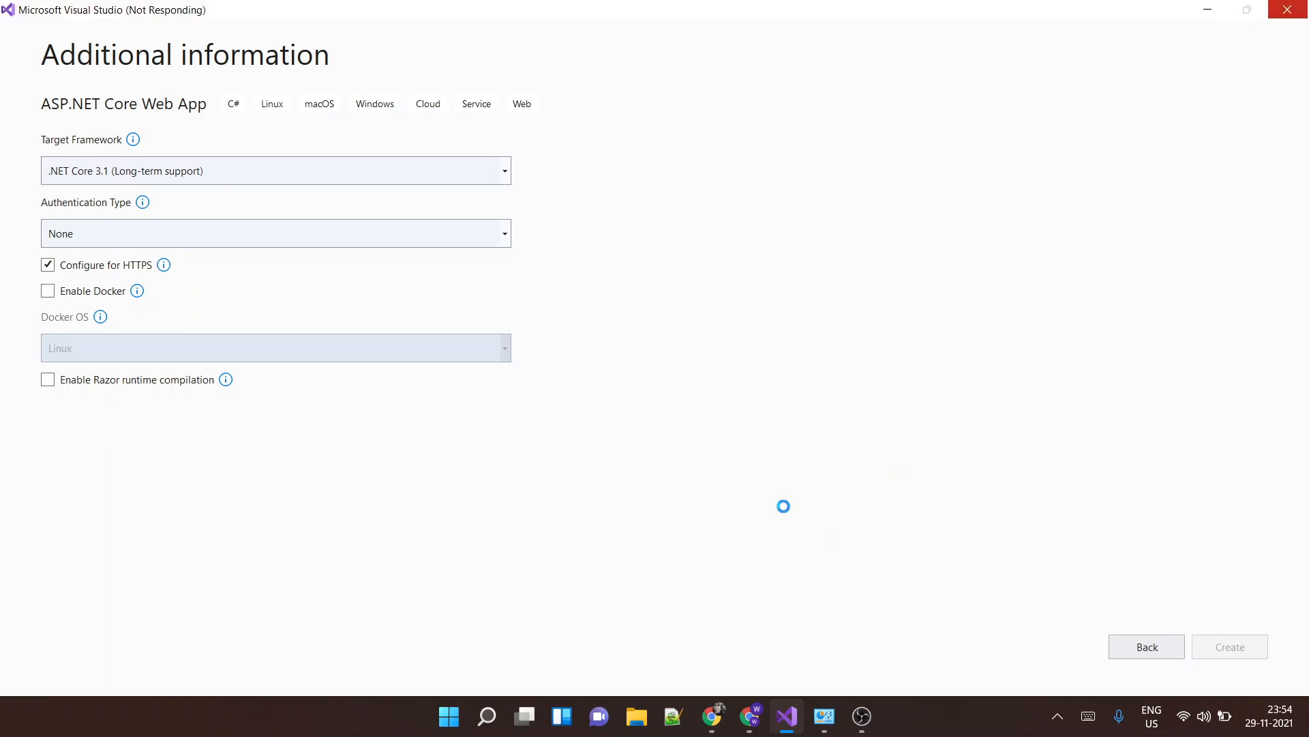
- Let the WebApplication project load, then select the Solution 'WebApplication' node
click(1229, 645)
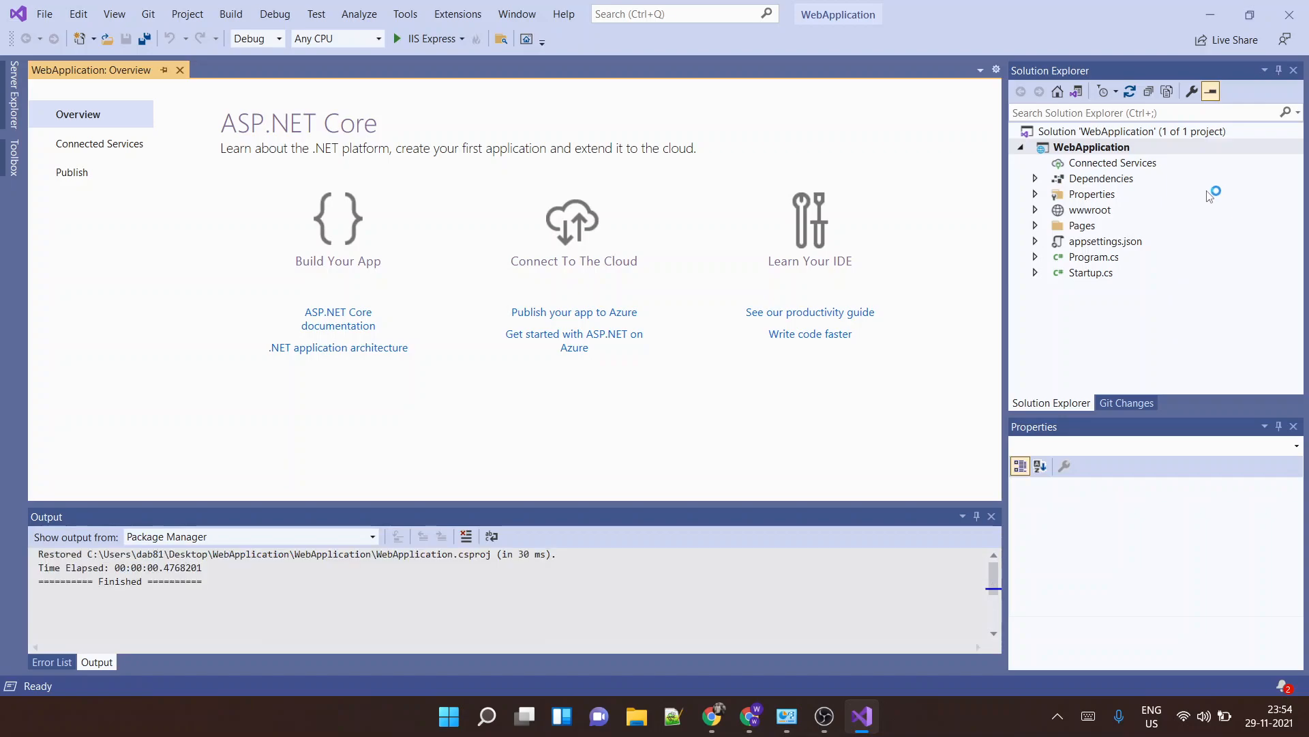
mouse_move(909, 276)
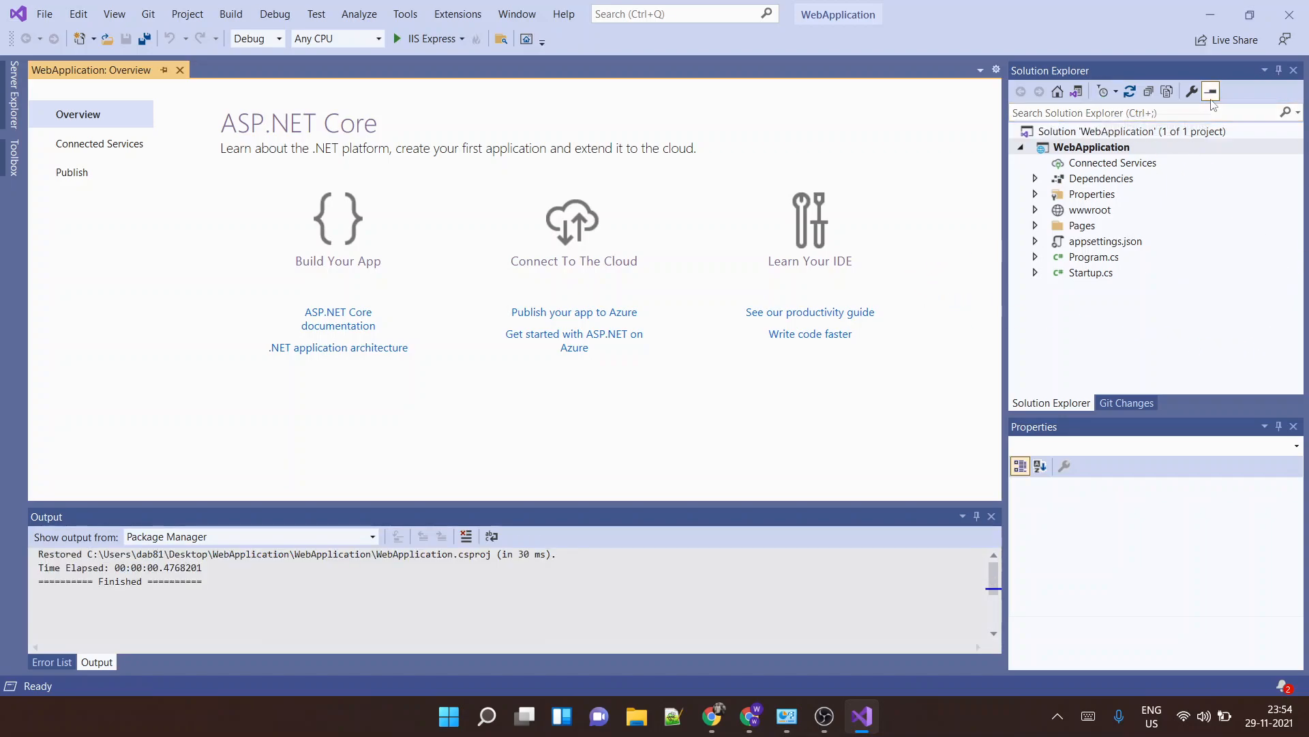
click(1111, 130)
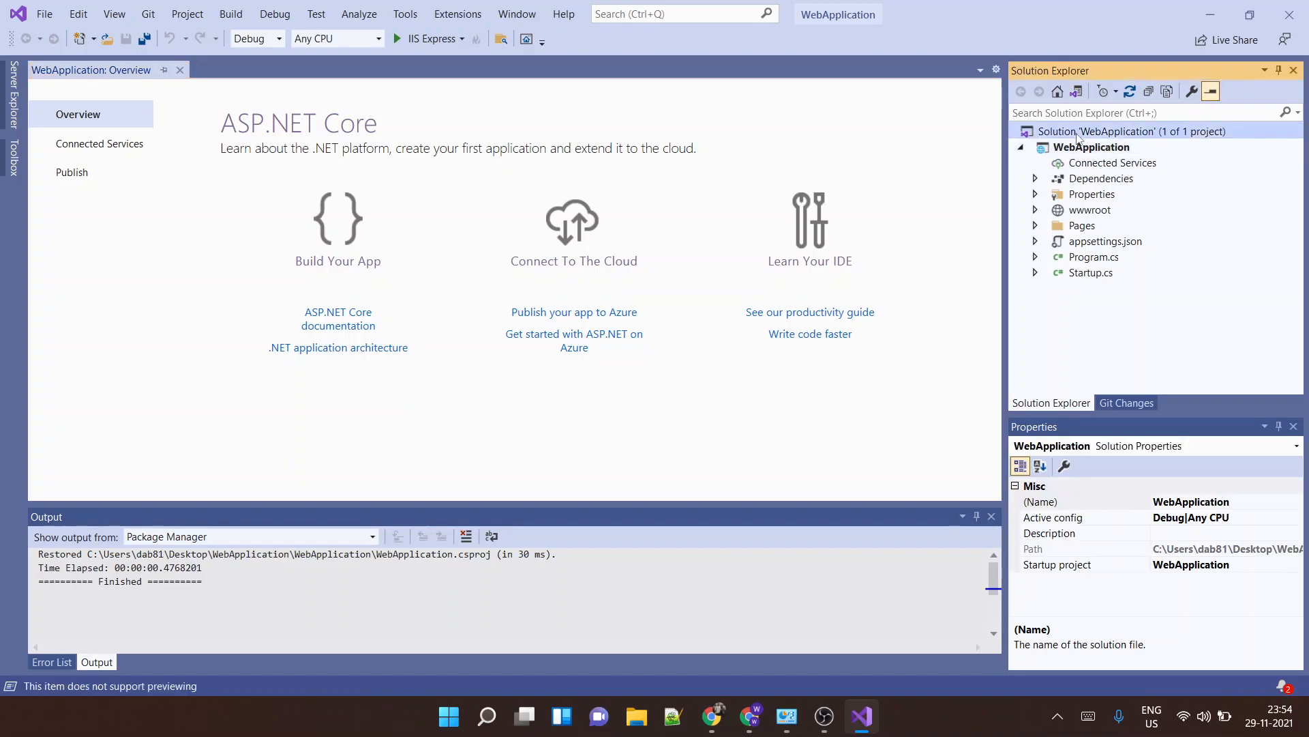
- Create a Git repository and push it to a new public GitHub repo 'WebApplicationSample'
right_click(1102, 131)
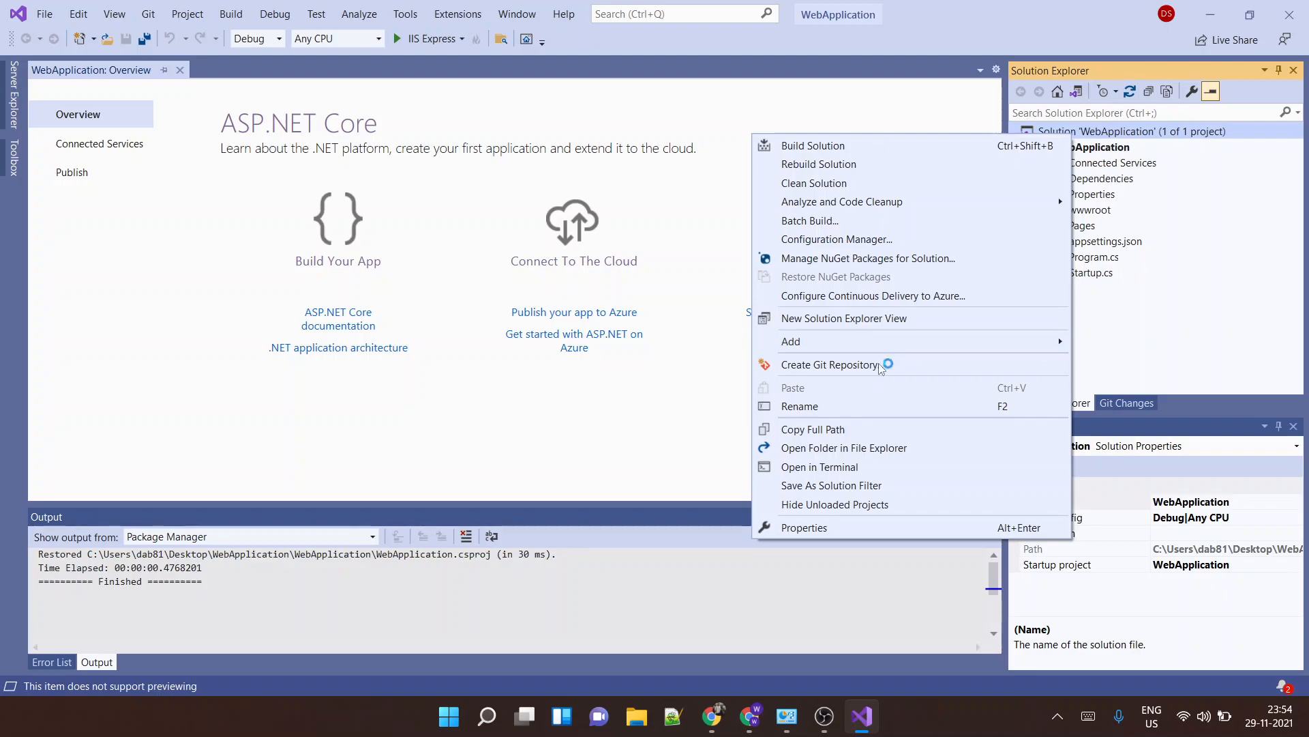
click(830, 364)
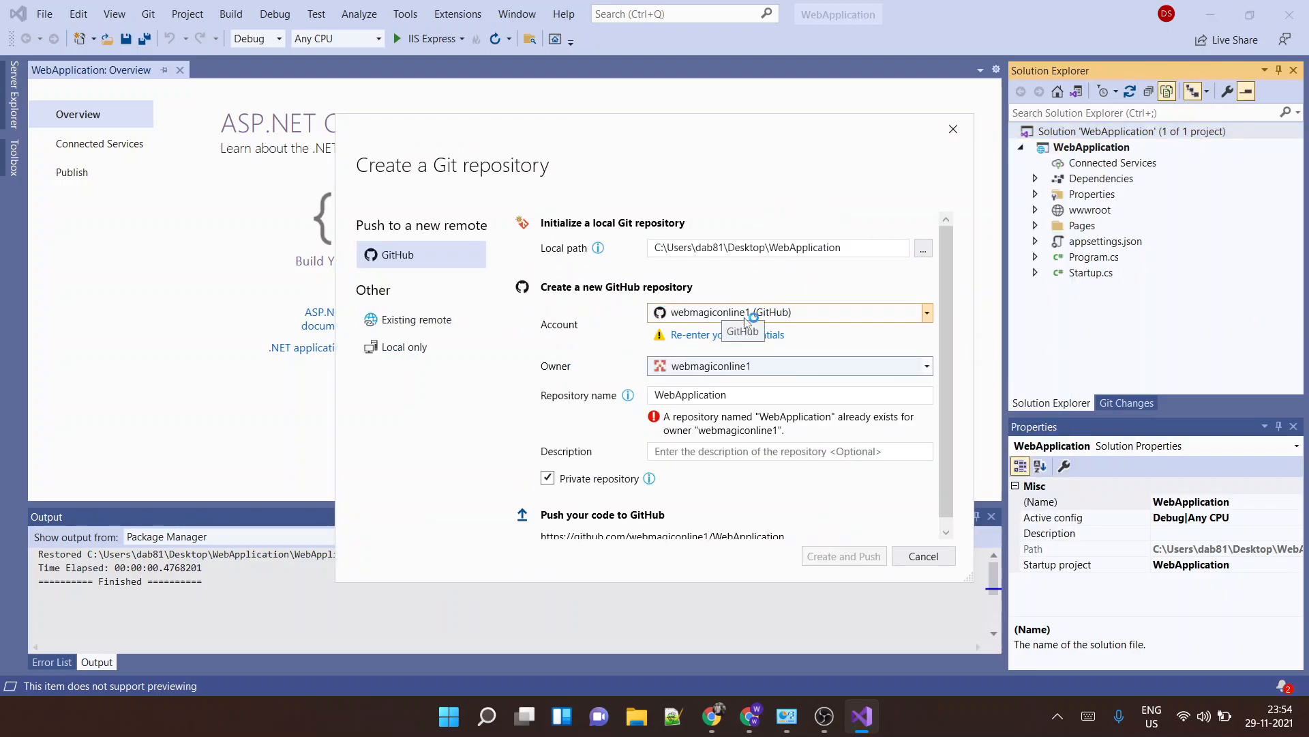
mouse_move(718, 313)
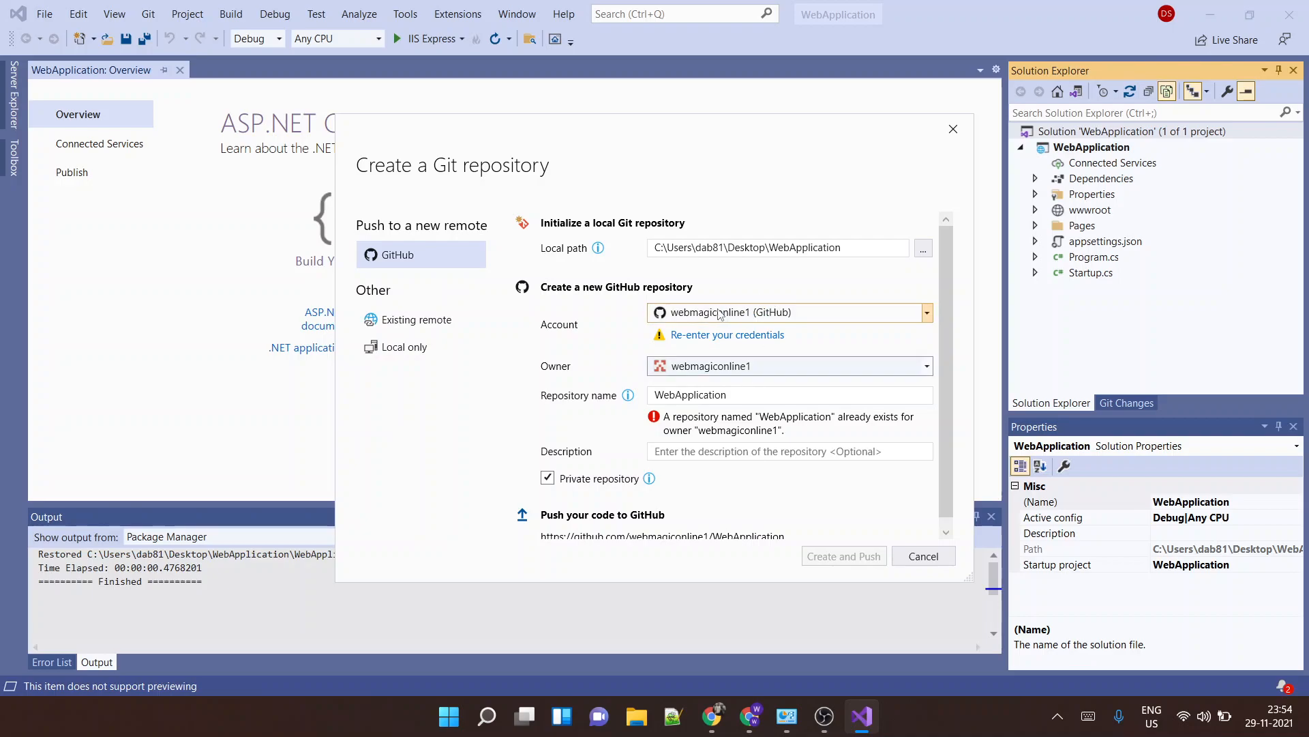
mouse_move(773, 313)
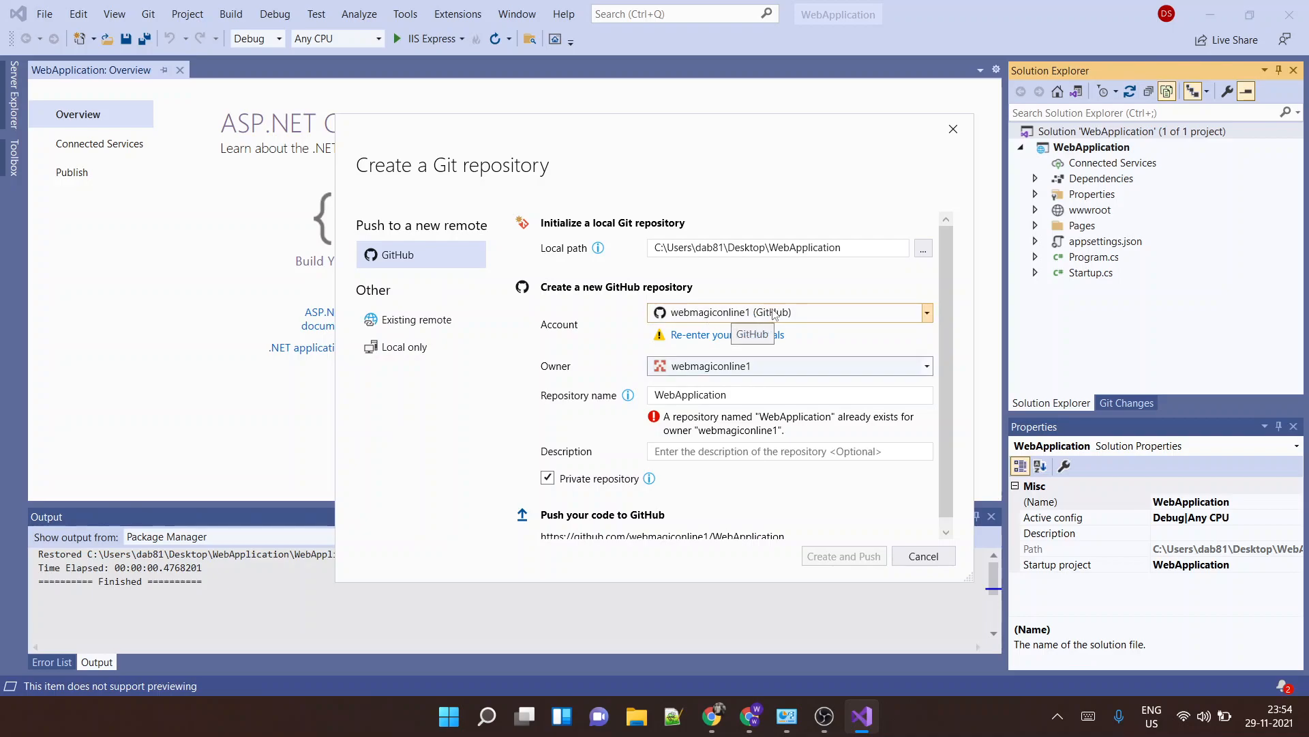
mouse_move(759, 393)
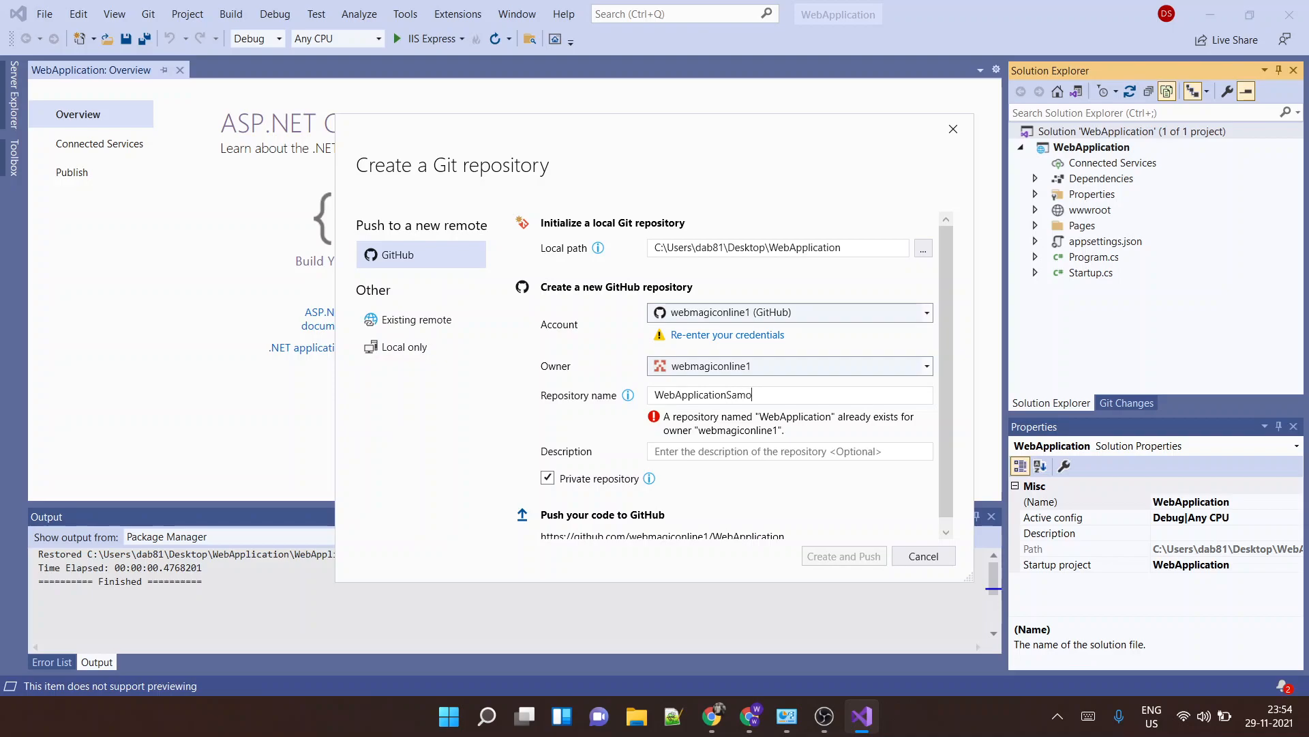
text(ple)
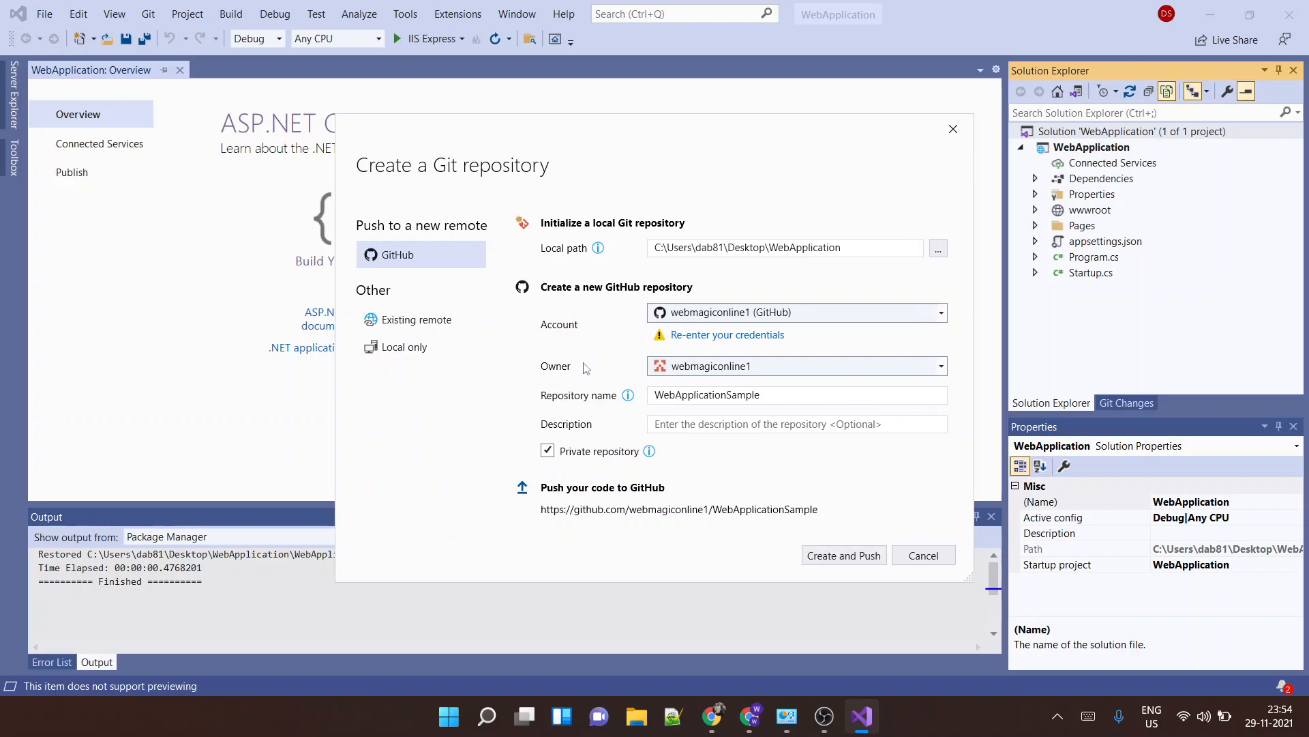
click(548, 451)
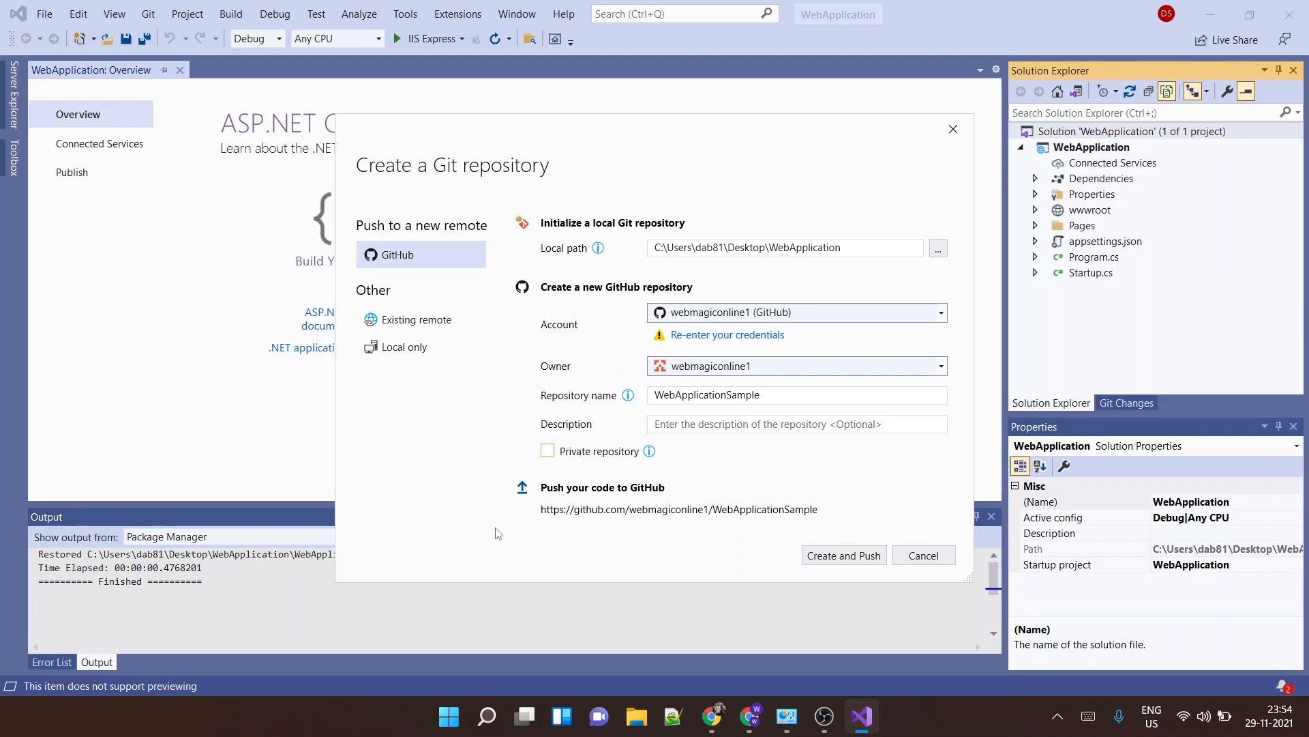
click(923, 555)
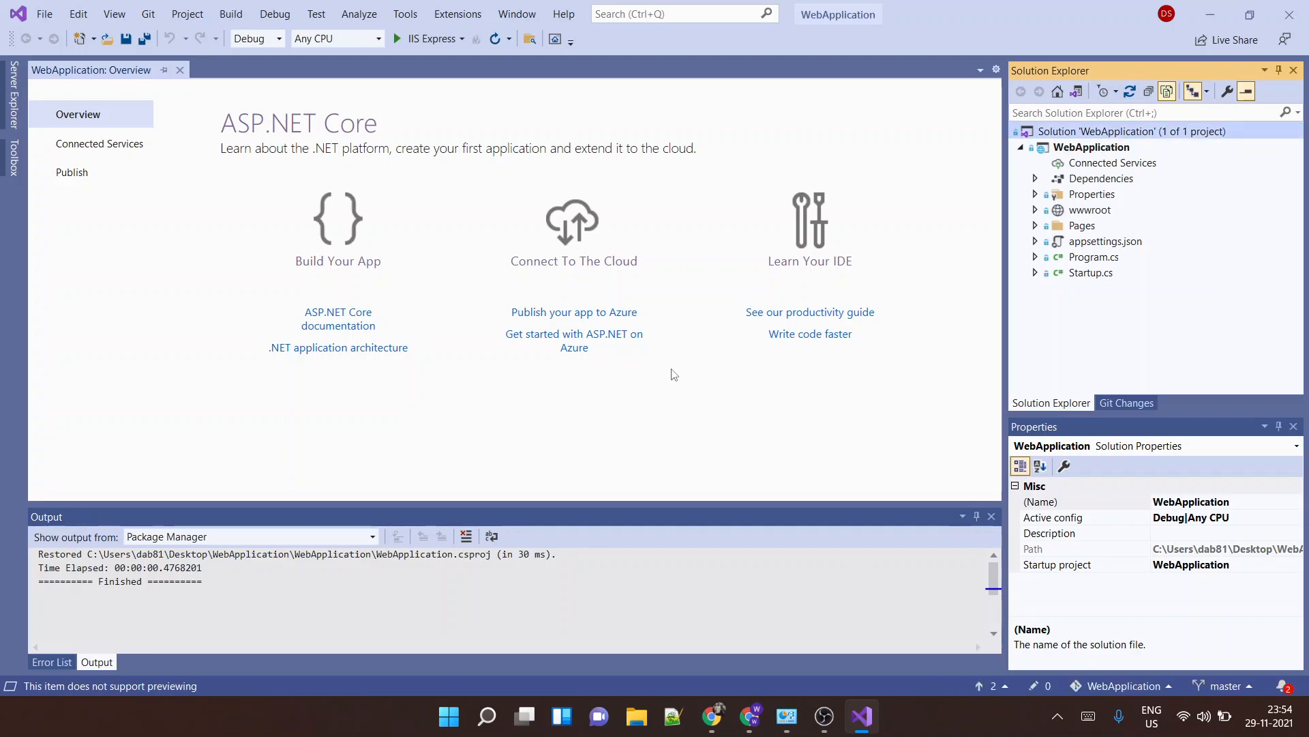
mouse_move(1116, 641)
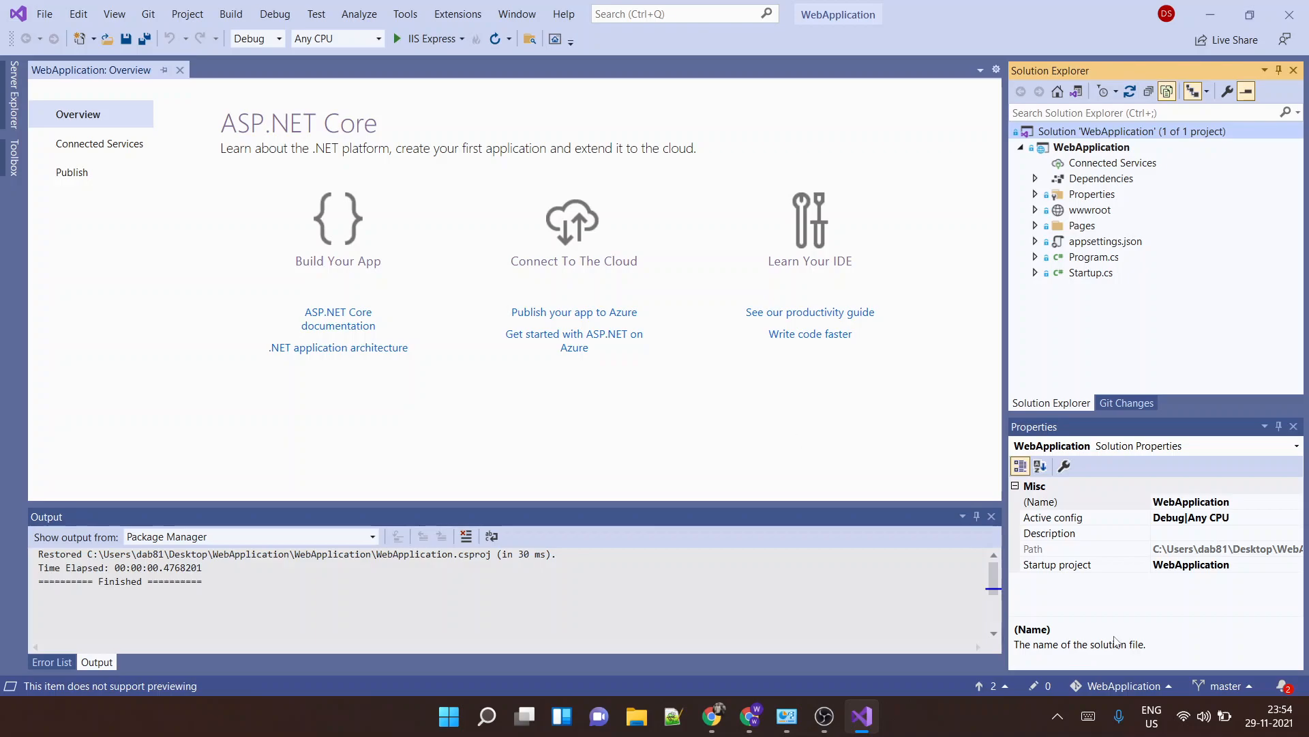
- Open WebApplicationSample from Your repositories on GitHub to check the pushed files
click(712, 716)
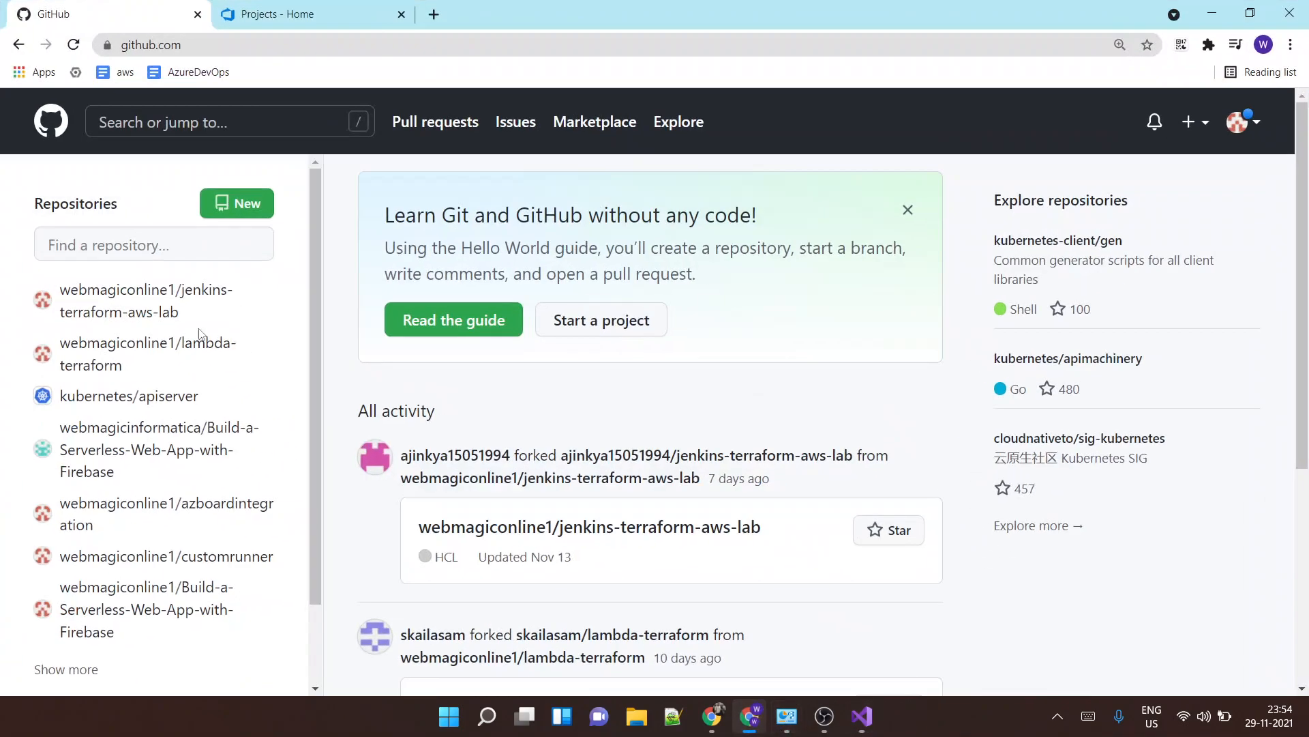
click(1238, 122)
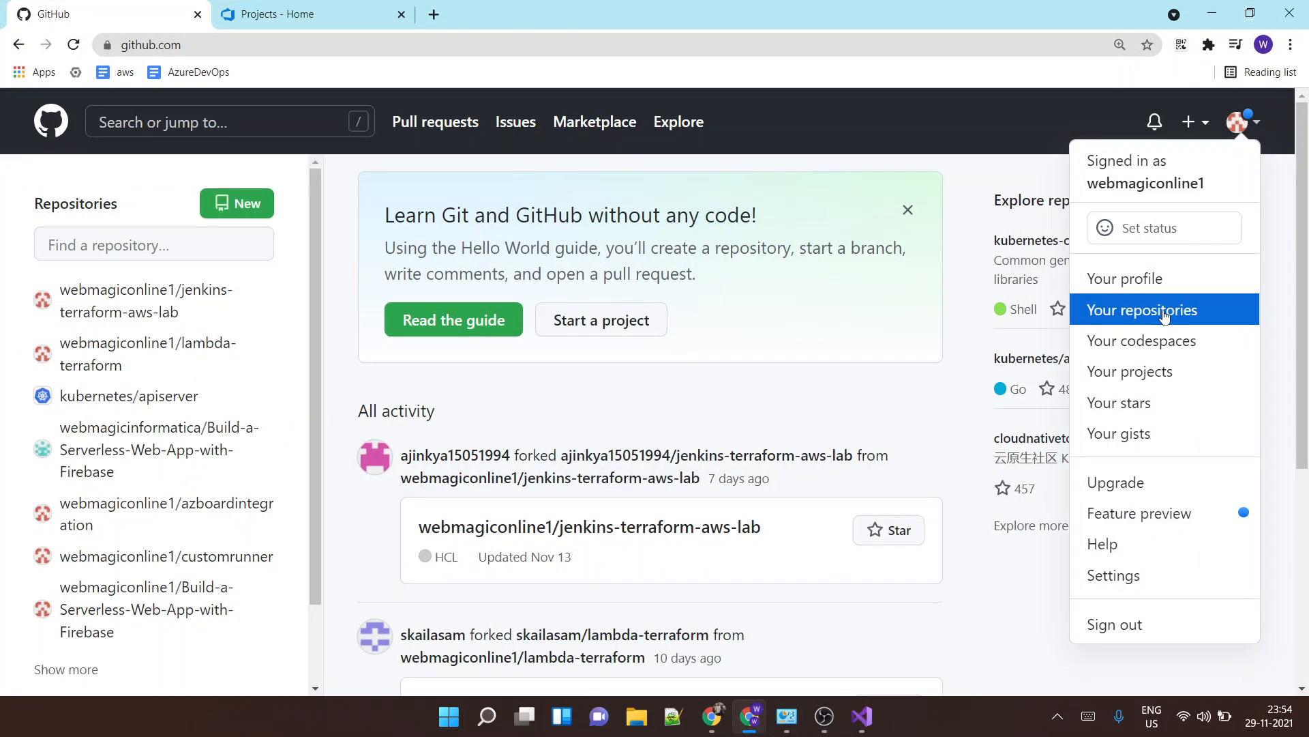
click(1141, 309)
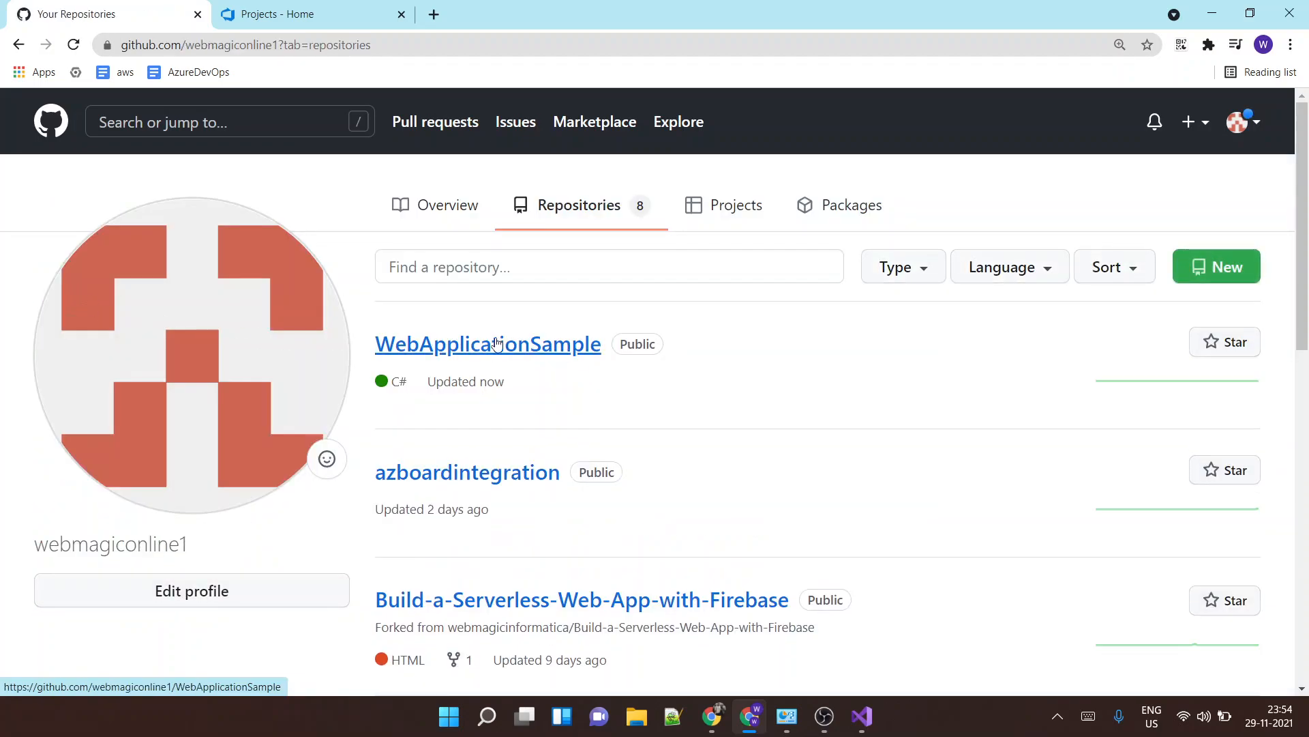
click(487, 344)
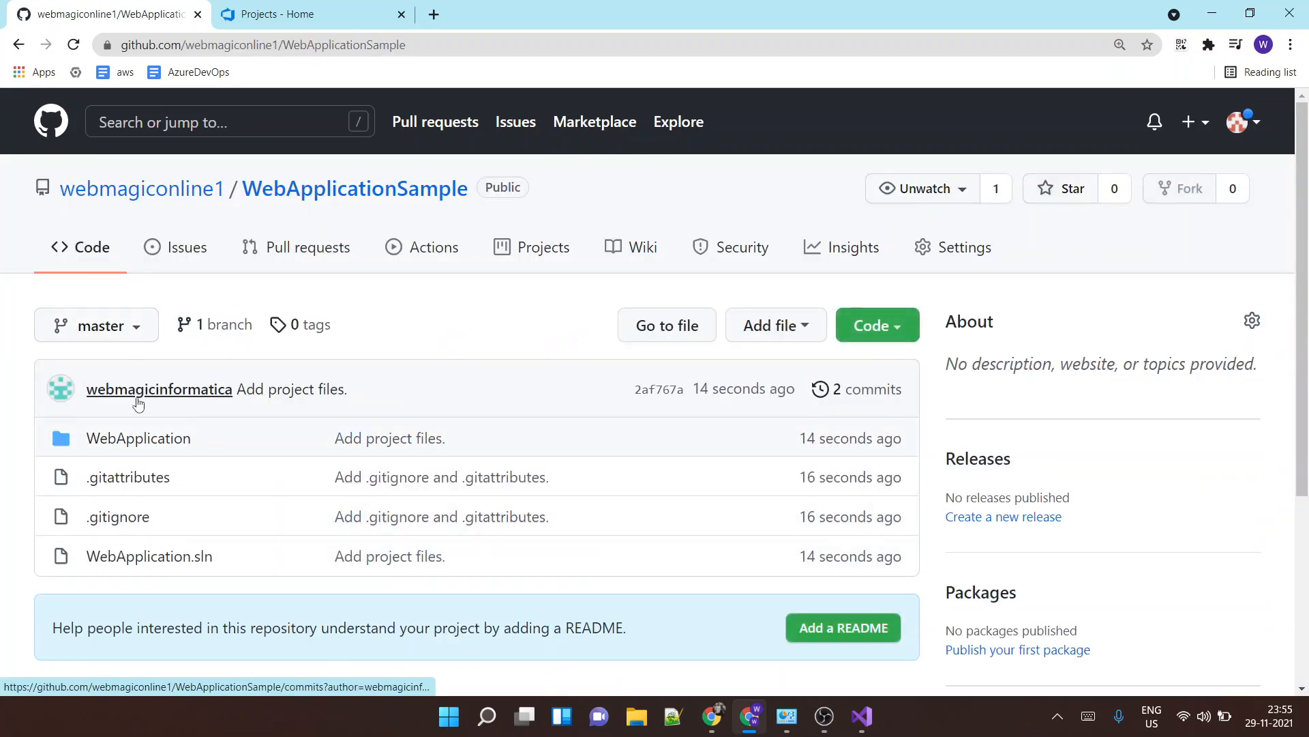
mouse_move(267, 15)
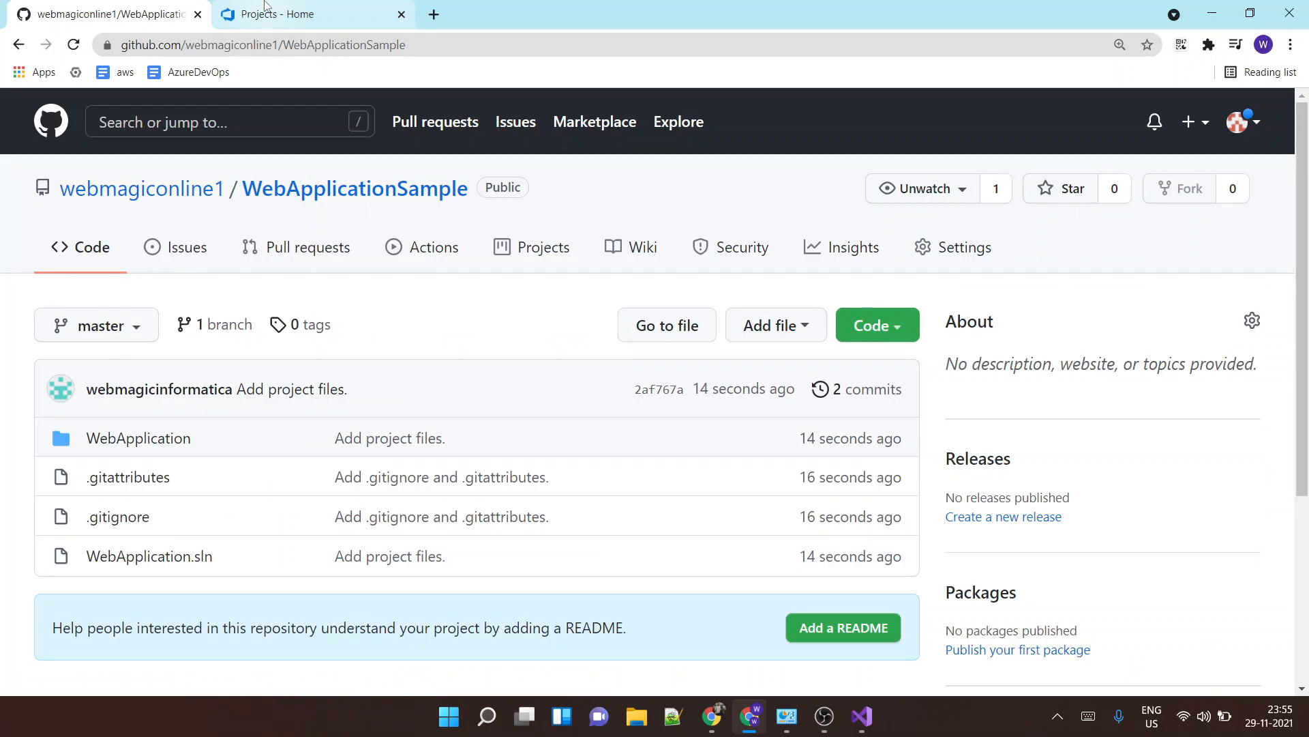
- Start a new pipeline in the Learning Devops project with GitHub as the source
click(313, 15)
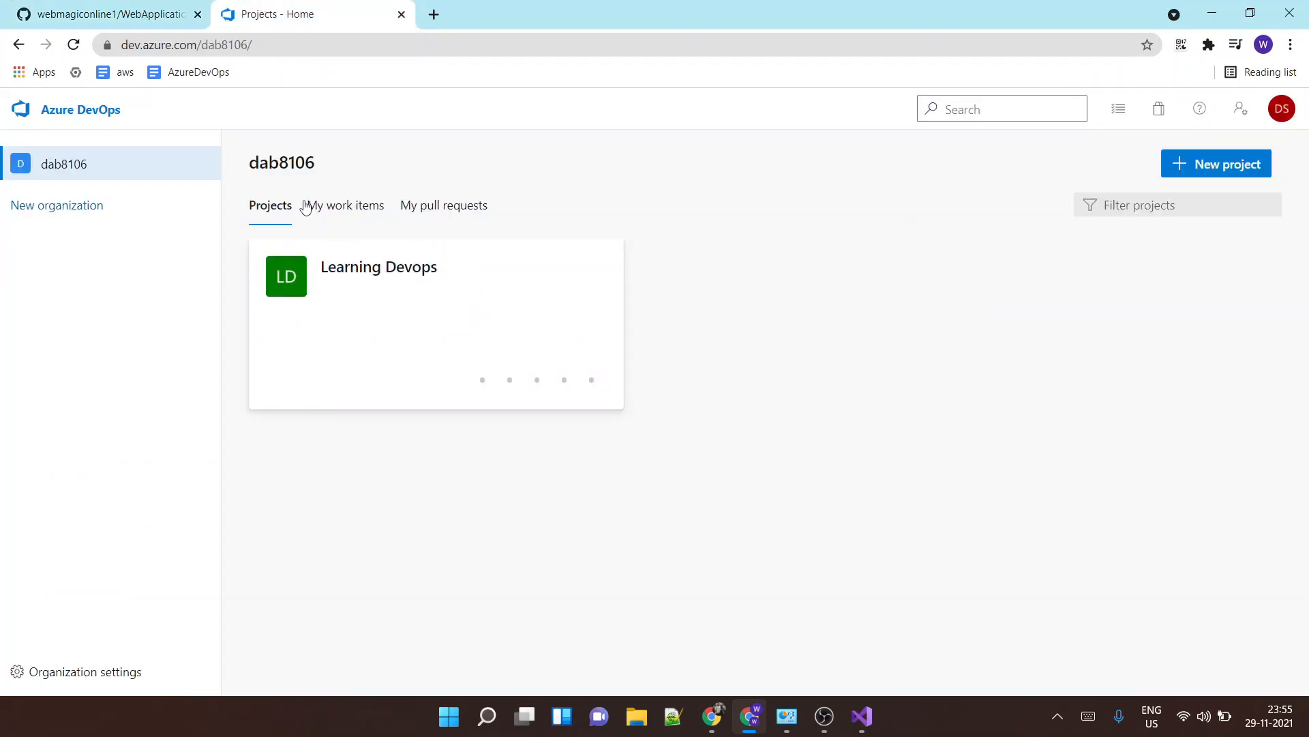
mouse_move(379, 267)
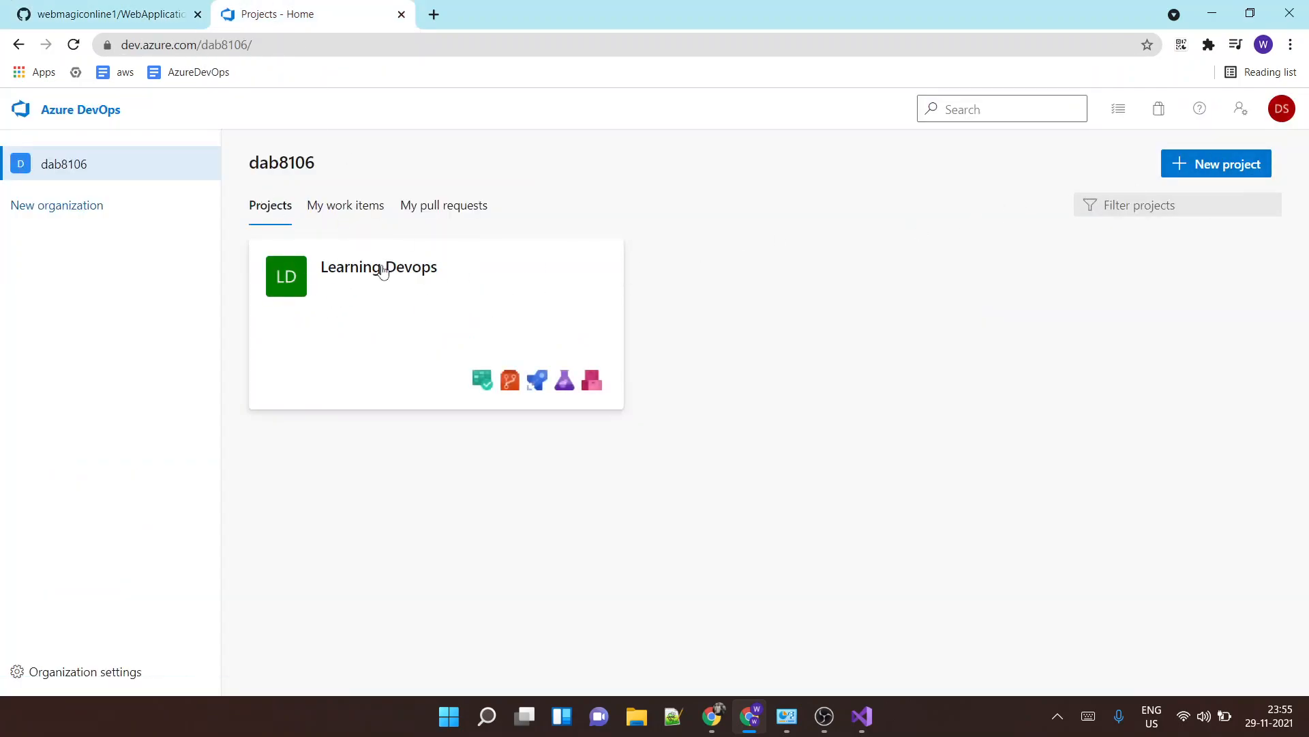
click(377, 267)
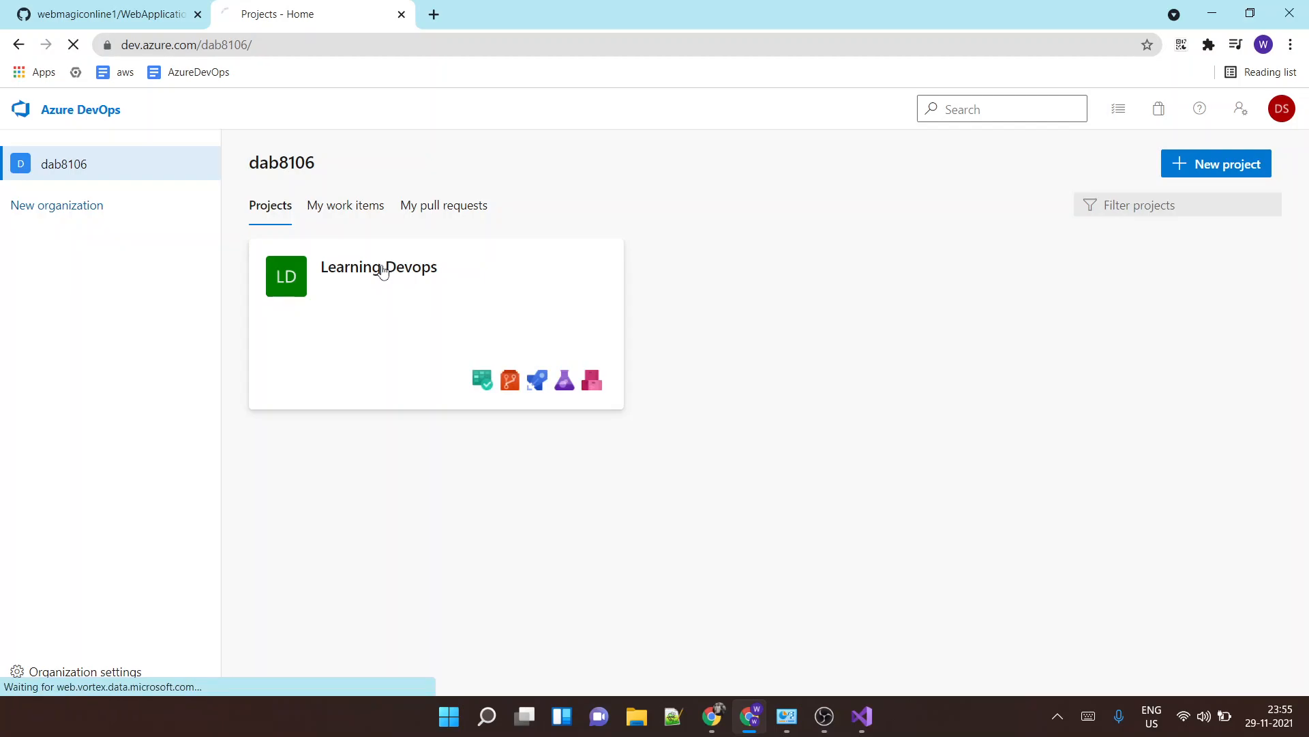
click(378, 267)
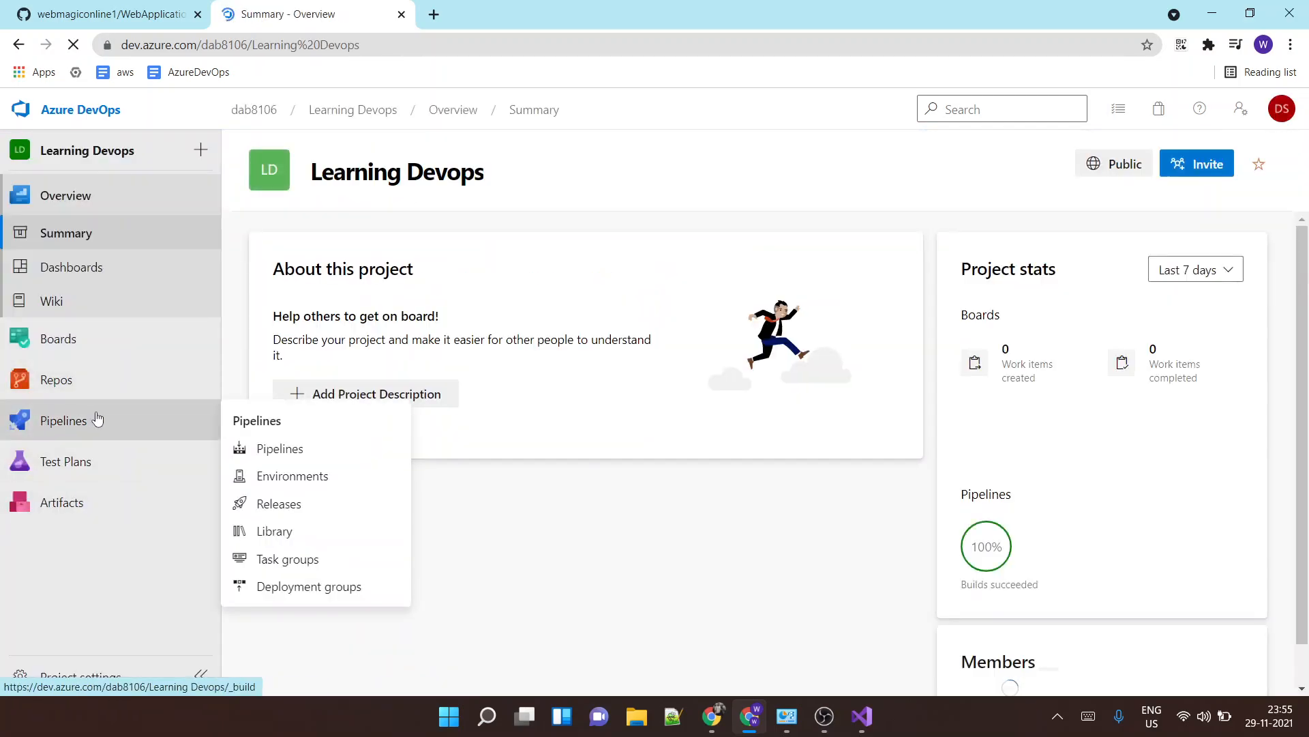
click(279, 449)
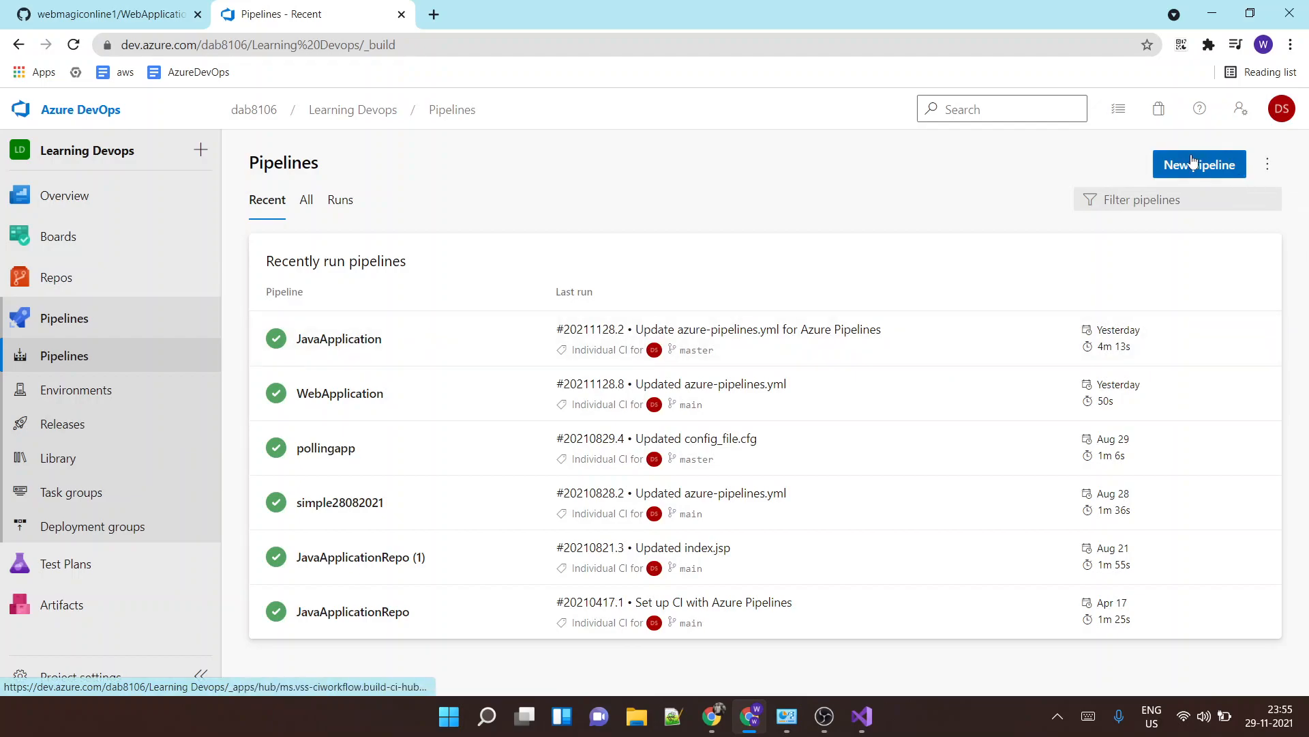
click(1199, 164)
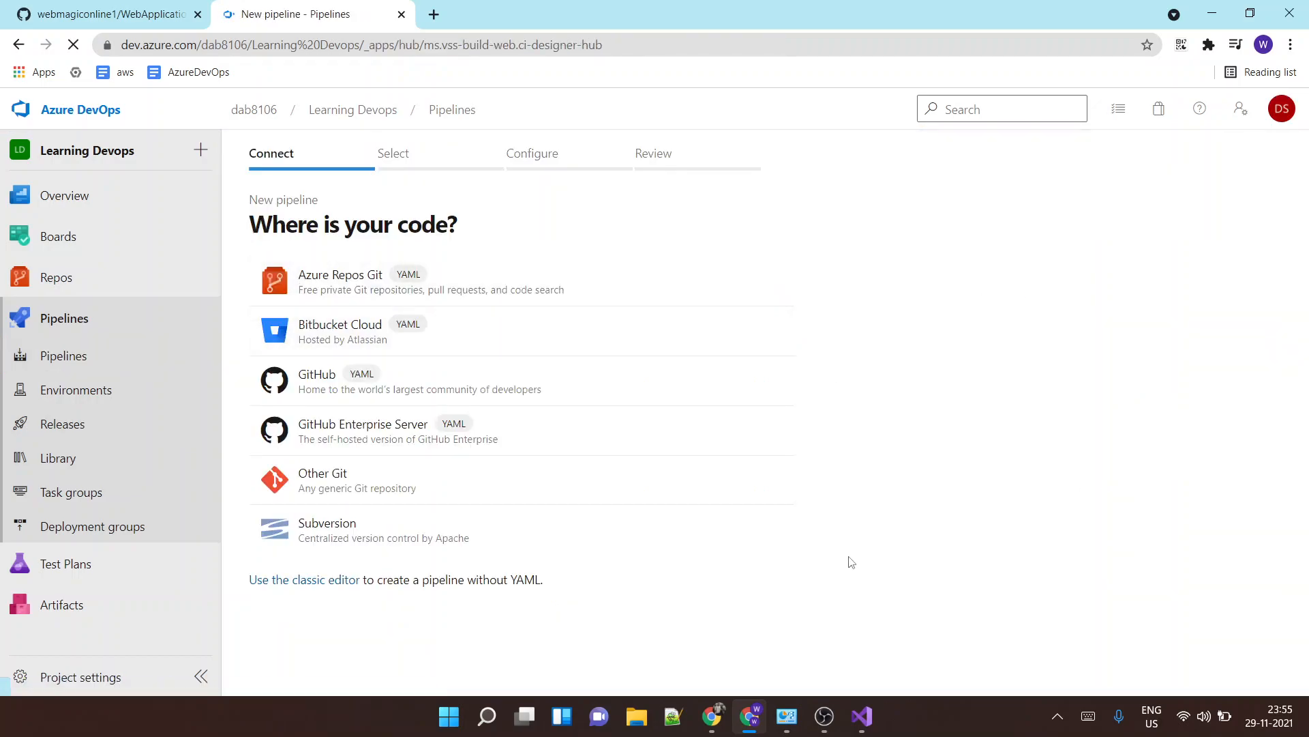
mouse_move(308, 381)
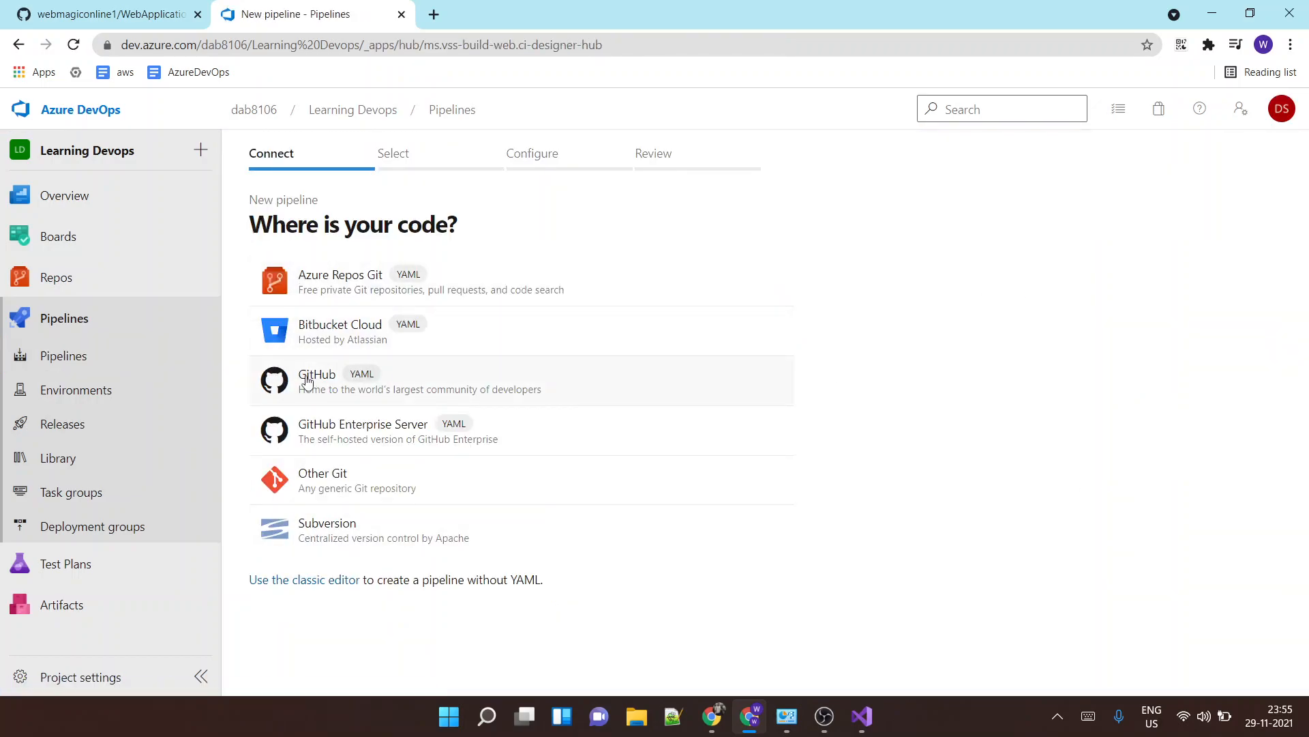
click(317, 380)
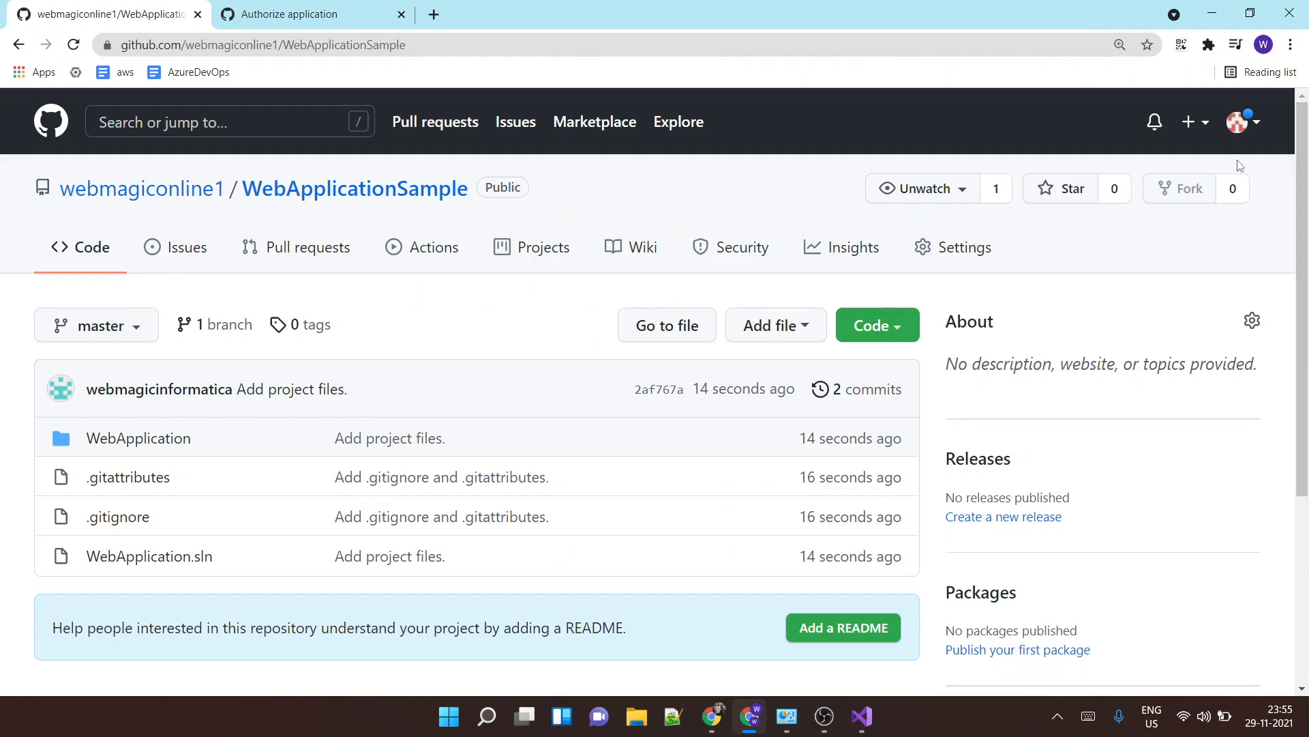
- Authorize Azure Pipelines on GitHub and confirm with the account password
click(309, 14)
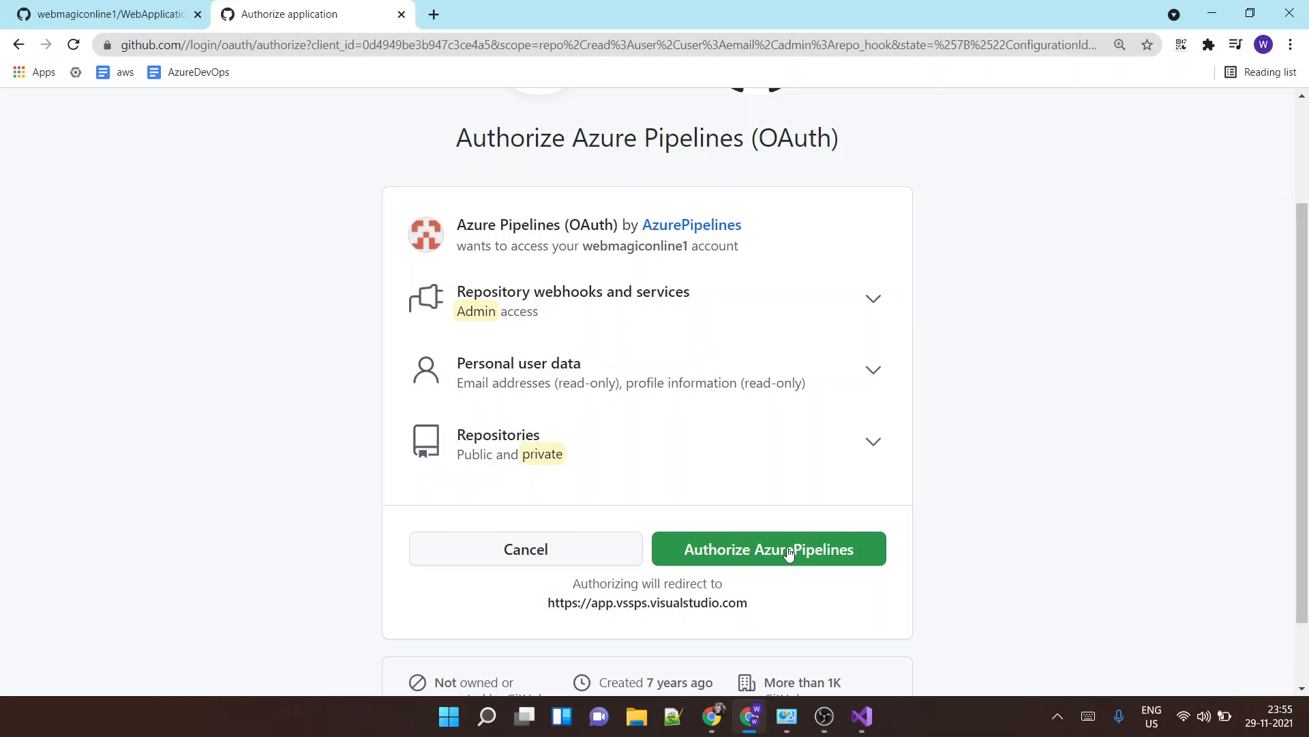
click(767, 548)
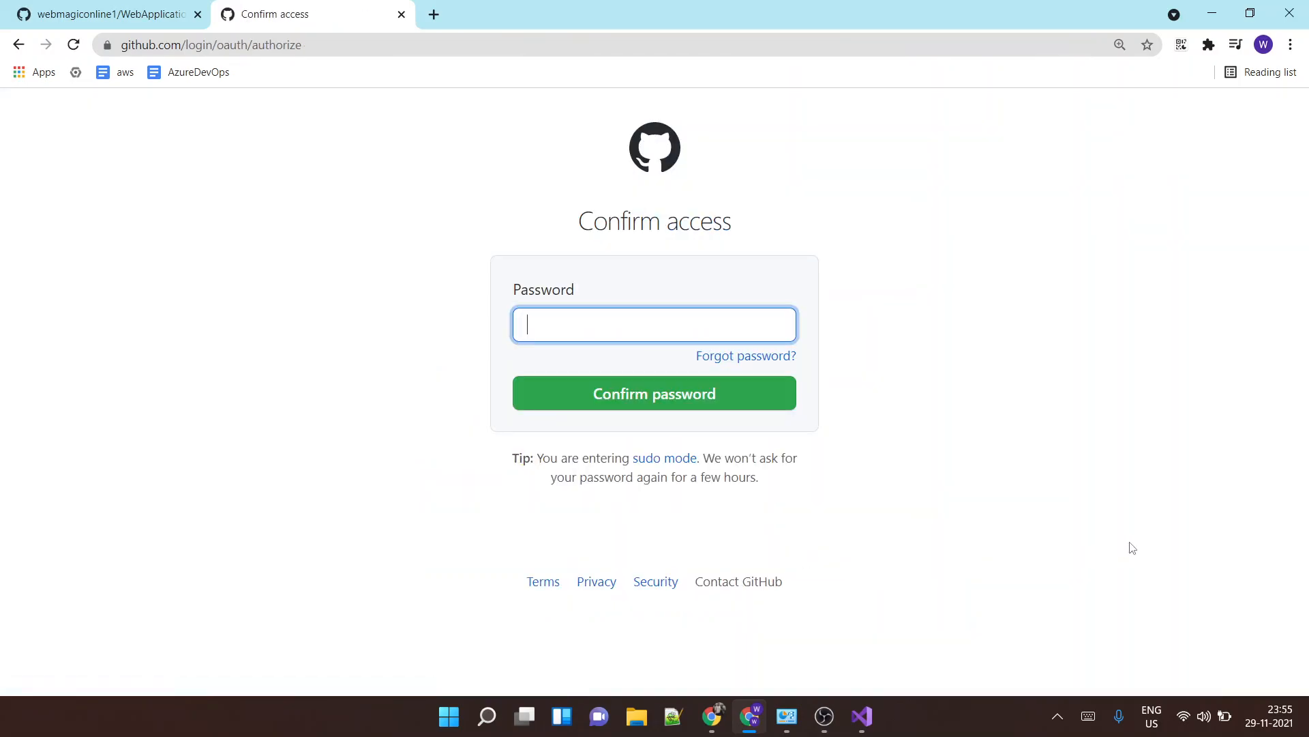
text(password)
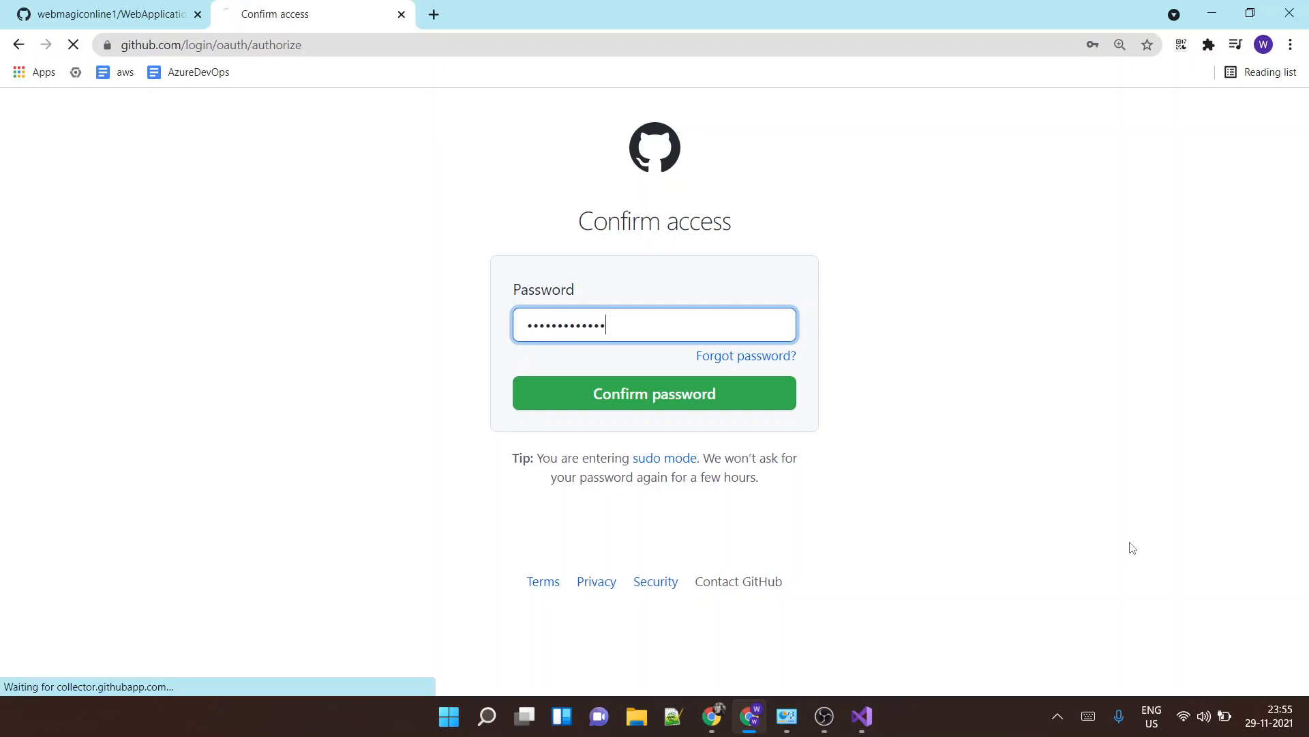
click(654, 392)
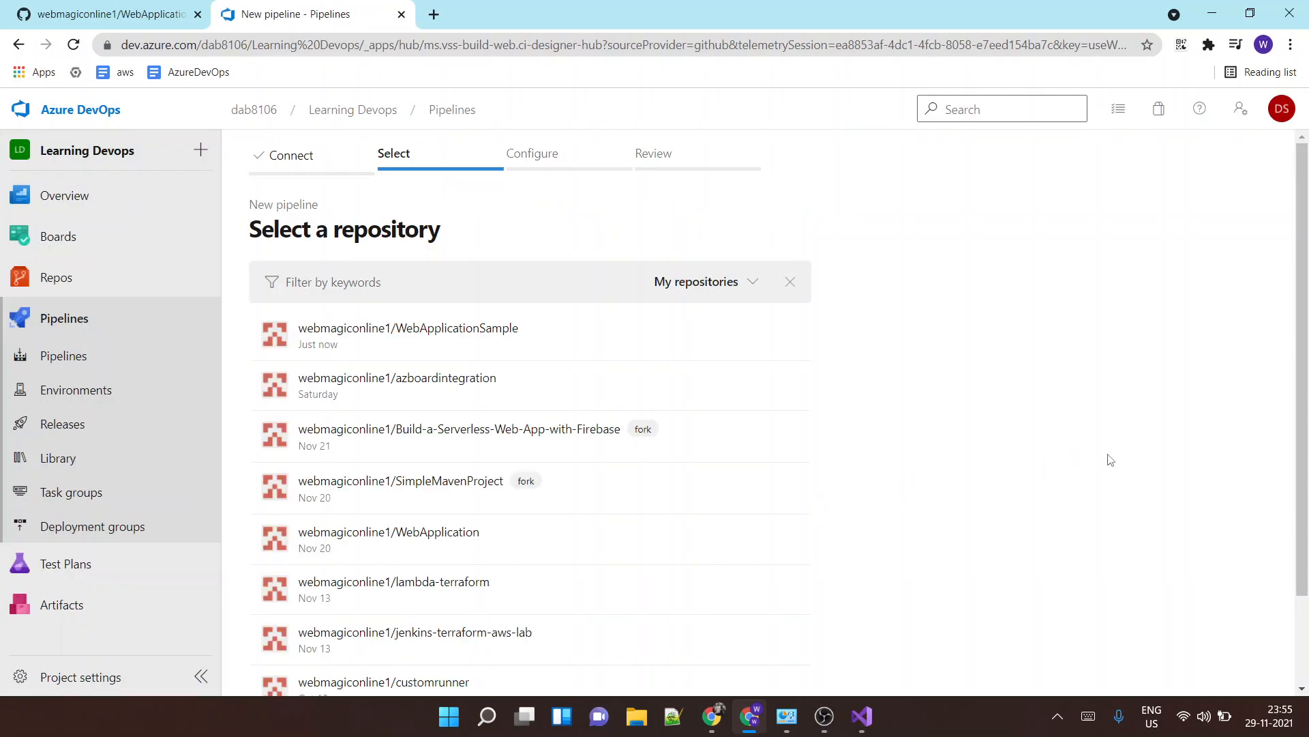
- Select WebApplicationSample and approve installing Azure Pipelines for only that repository
scroll(down, 3)
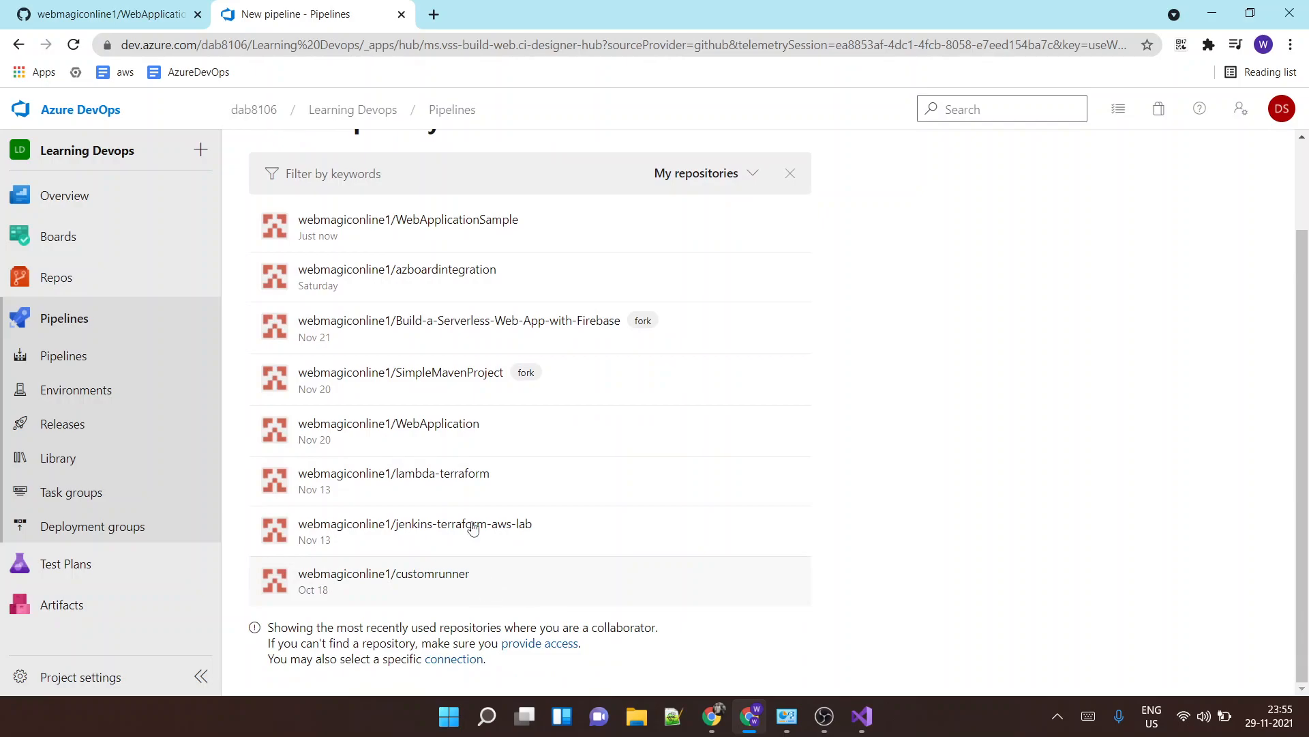
mouse_move(367, 234)
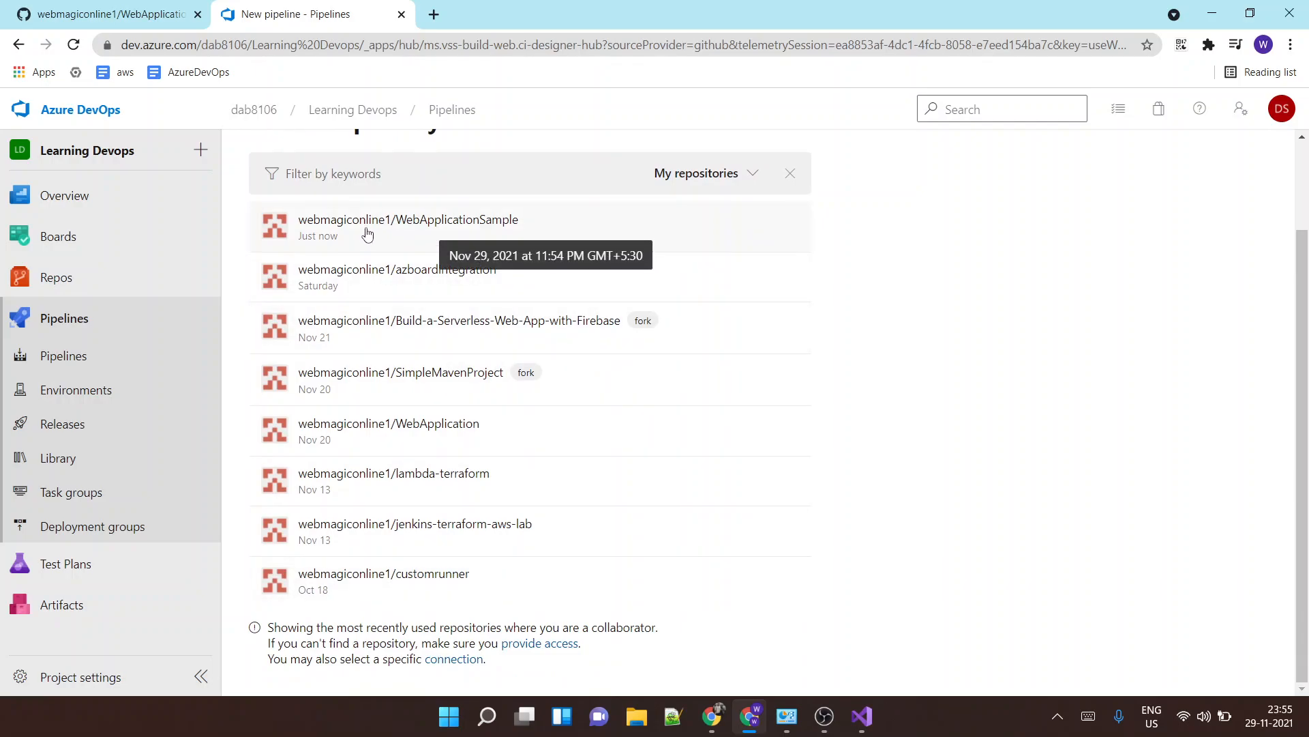
click(408, 227)
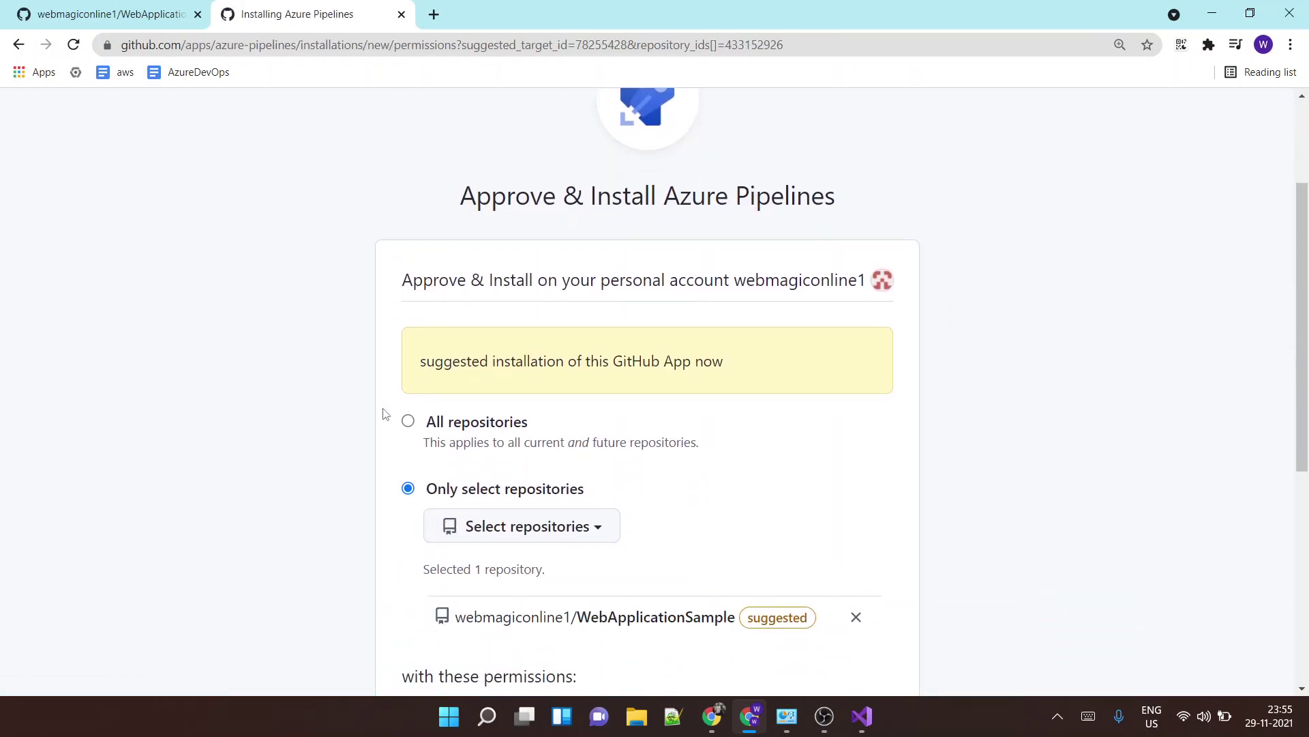
scroll(down, 3)
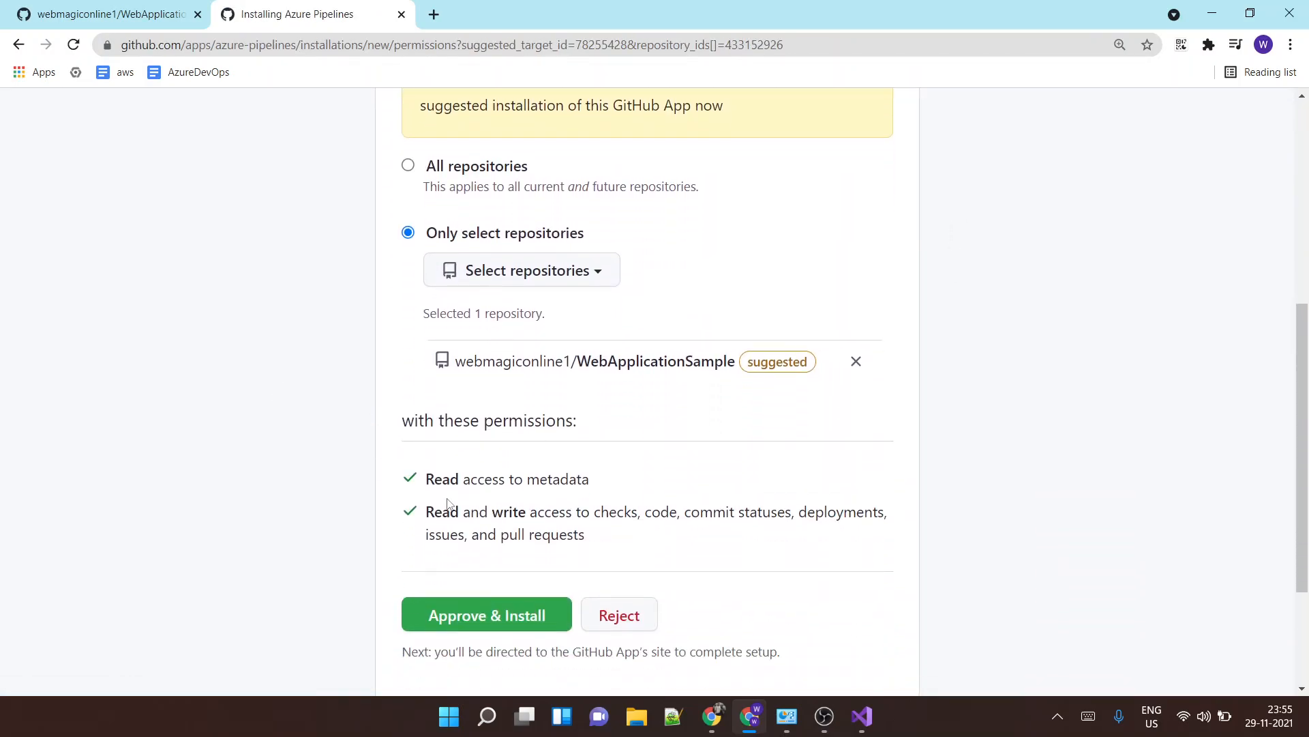
click(521, 270)
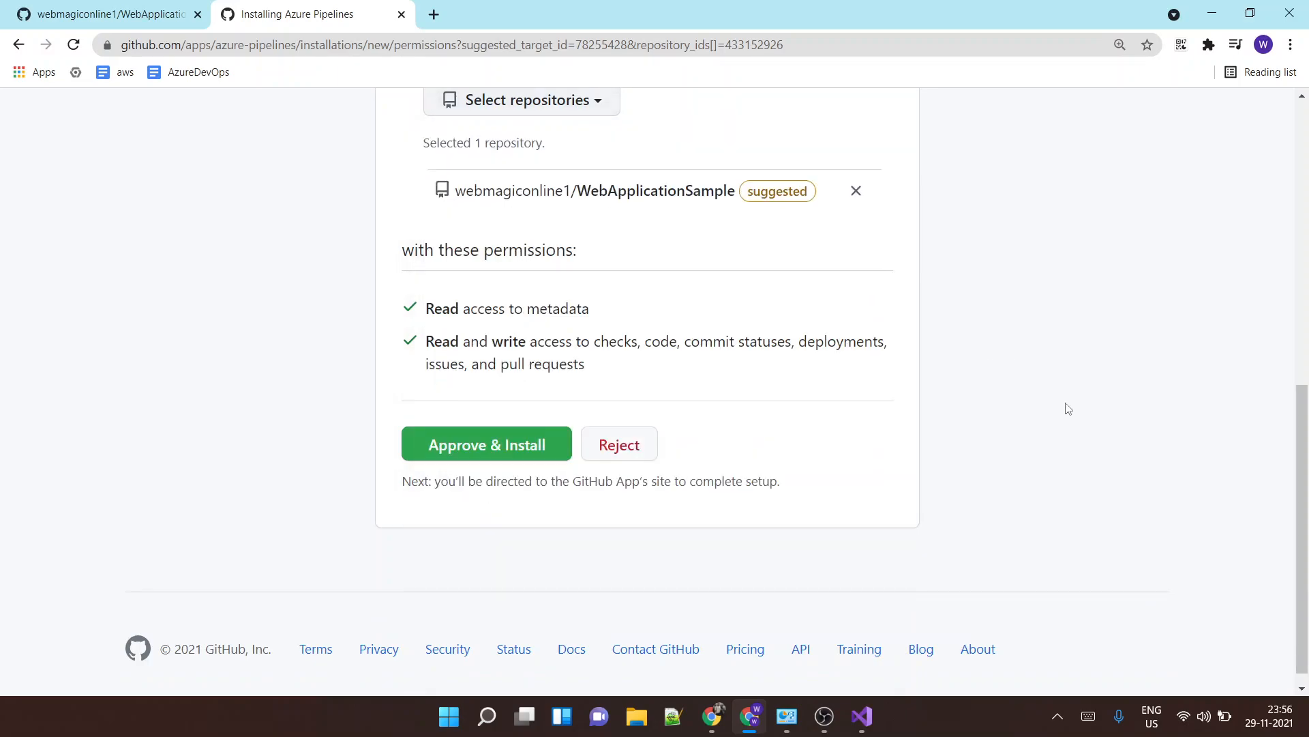
scroll(up, 3)
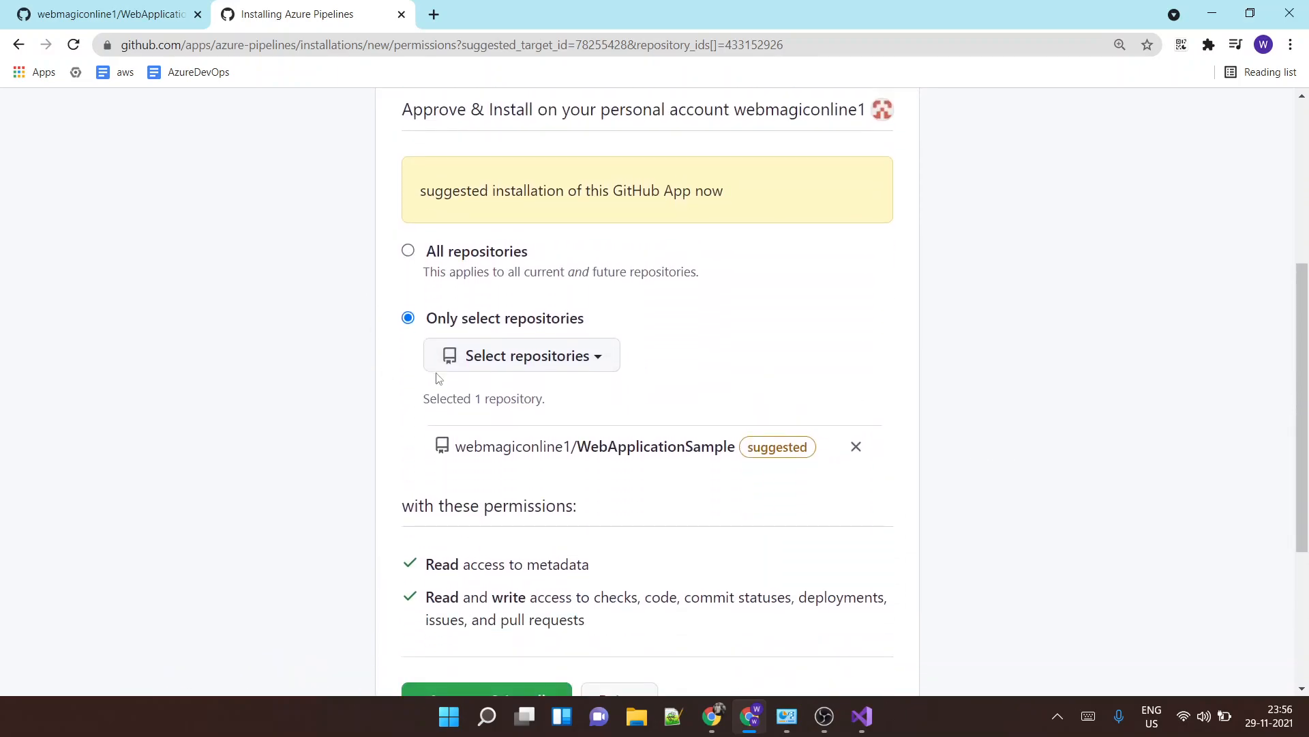
scroll(down, 3)
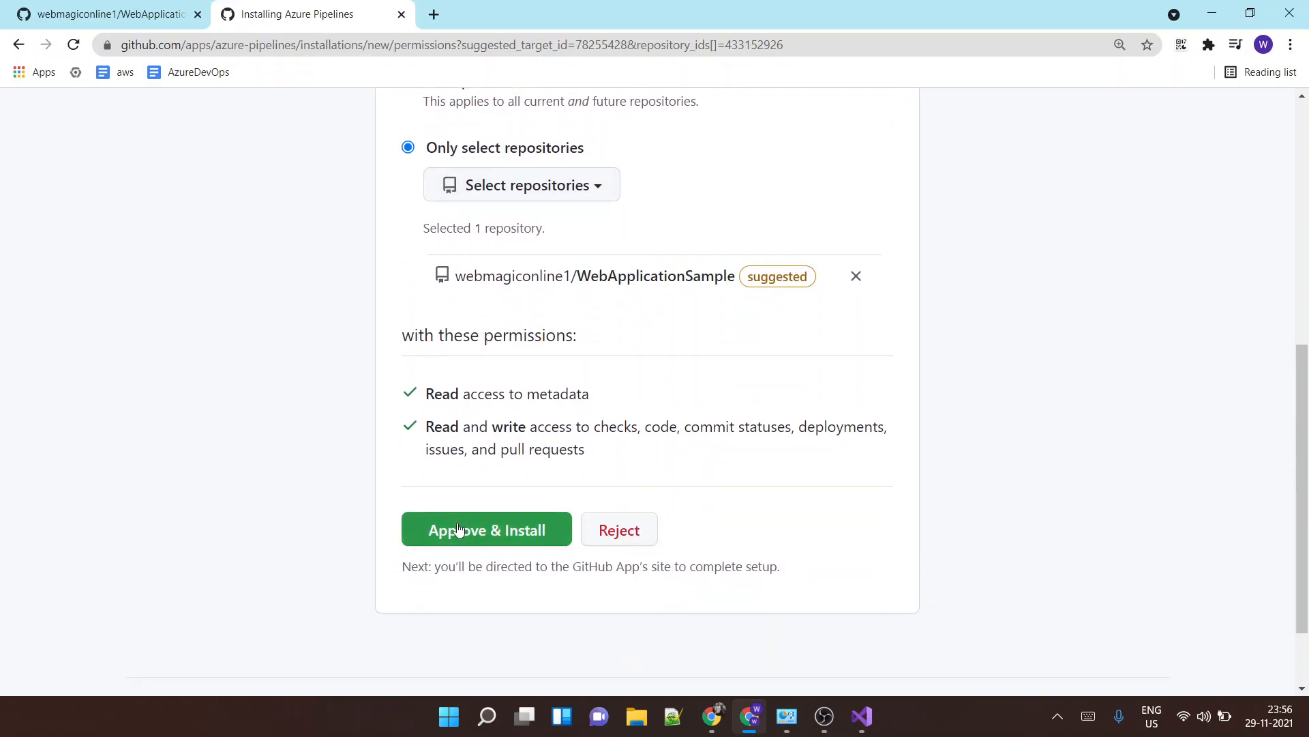
click(486, 529)
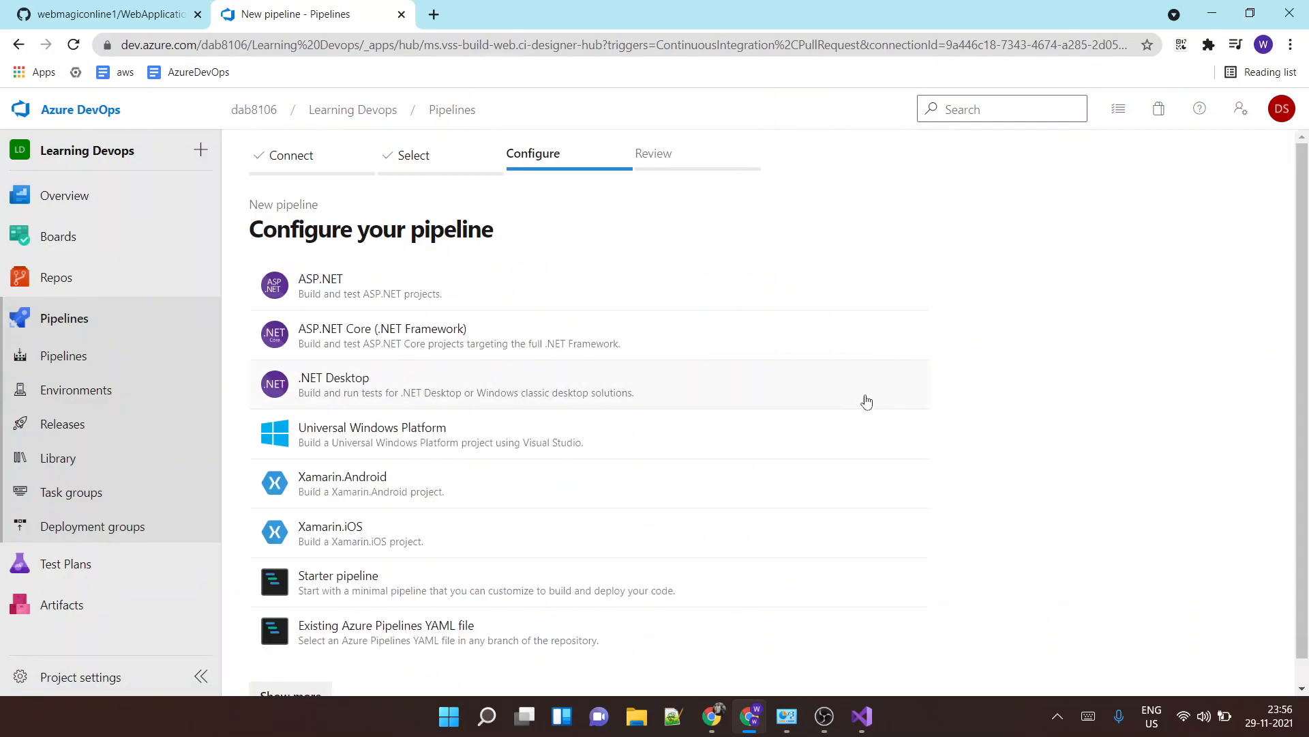
mouse_move(380, 283)
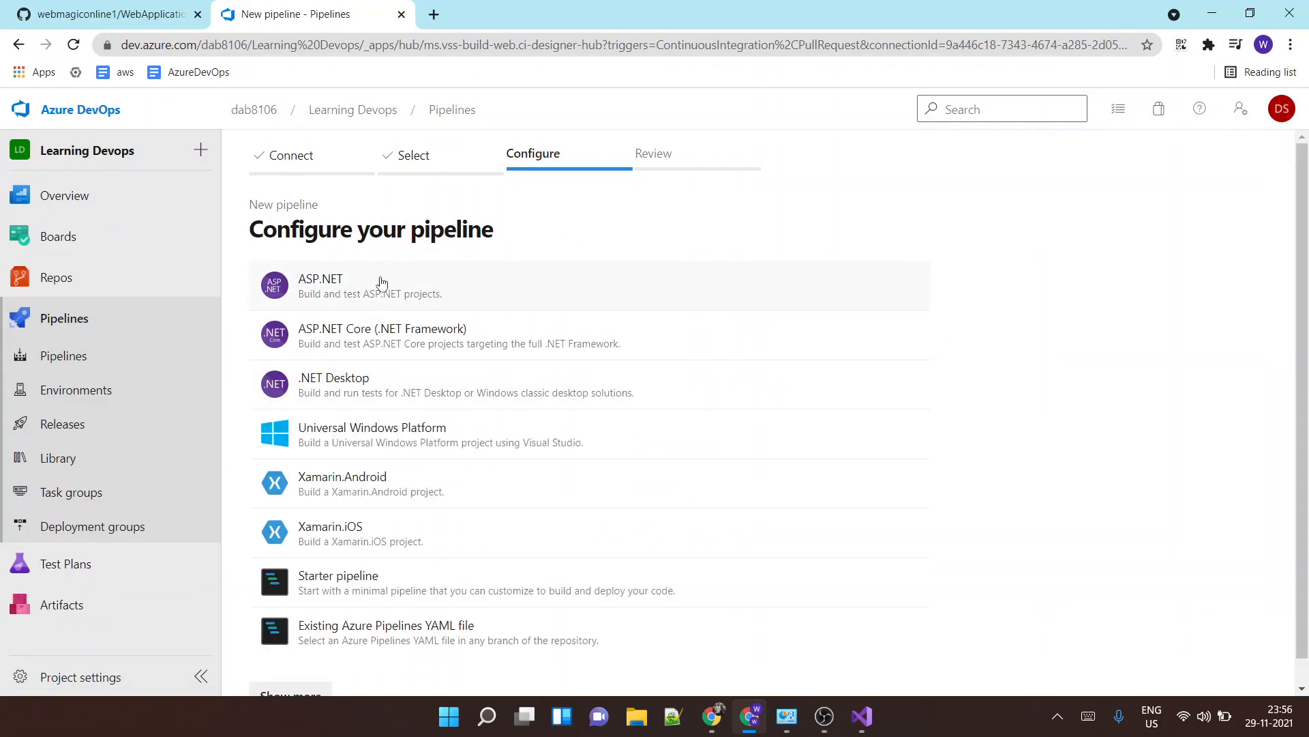
mouse_move(331, 286)
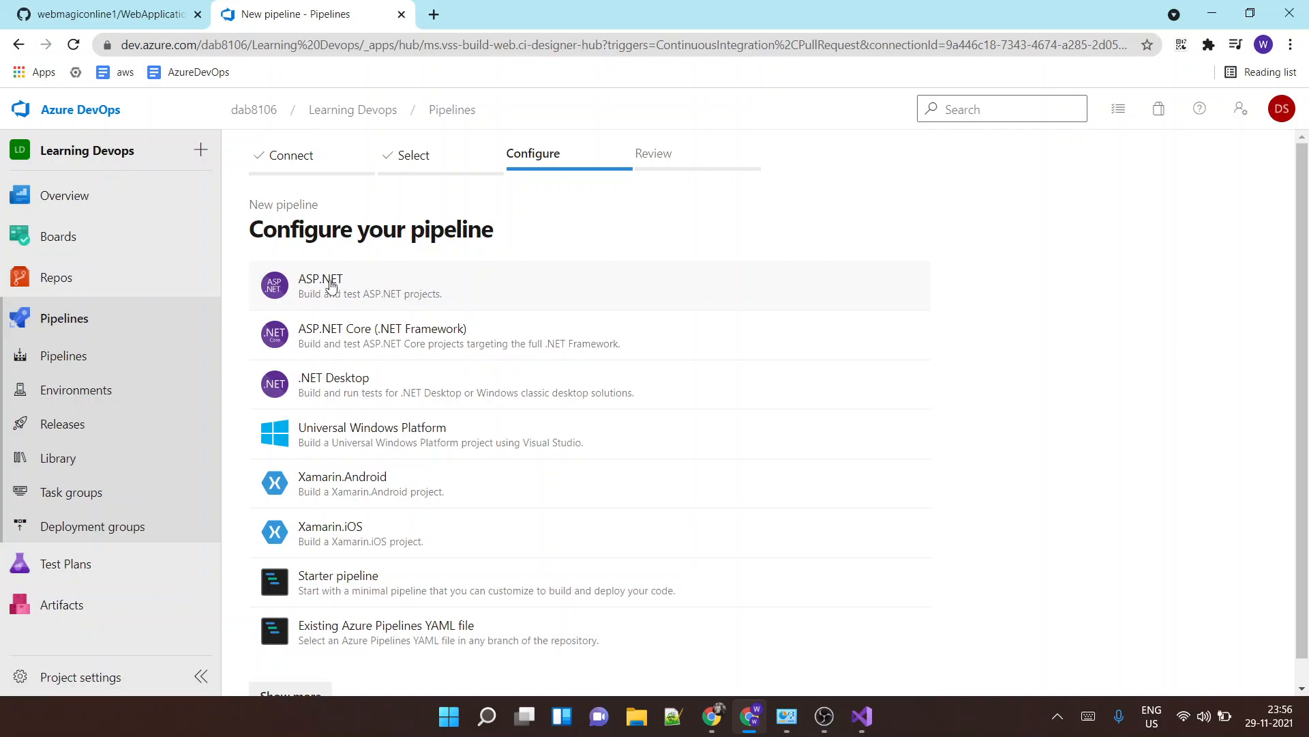
- Choose the ASP.NET template and scroll through its NuGet, VSBuild and VSTest YAML
click(320, 286)
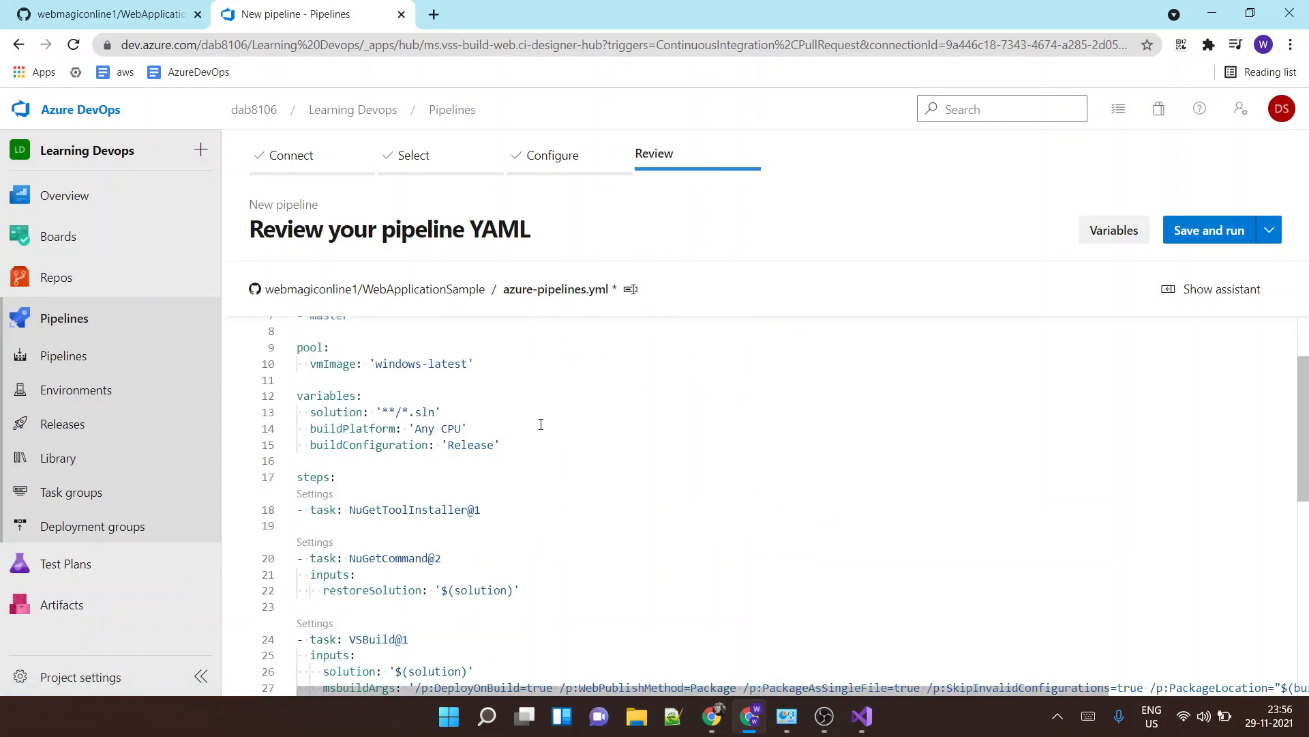
scroll(up, 3)
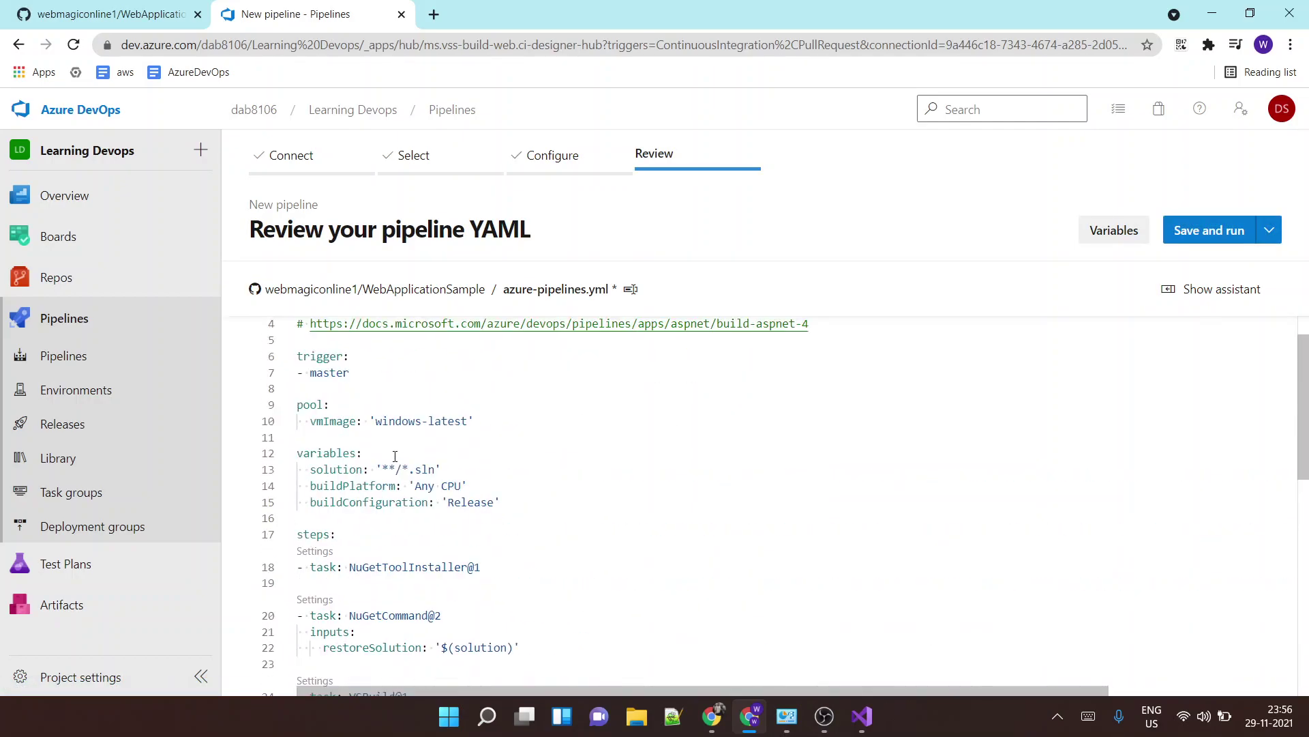
scroll(up, 3)
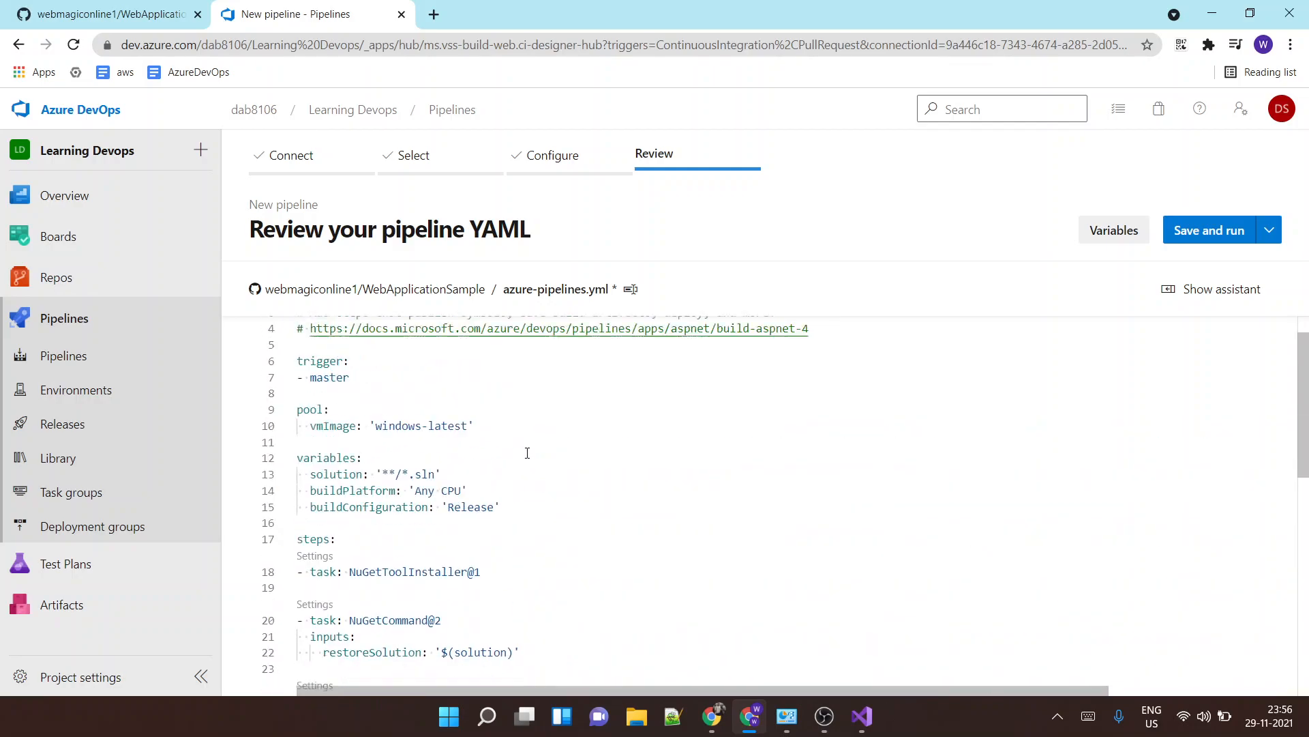
scroll(up, 3)
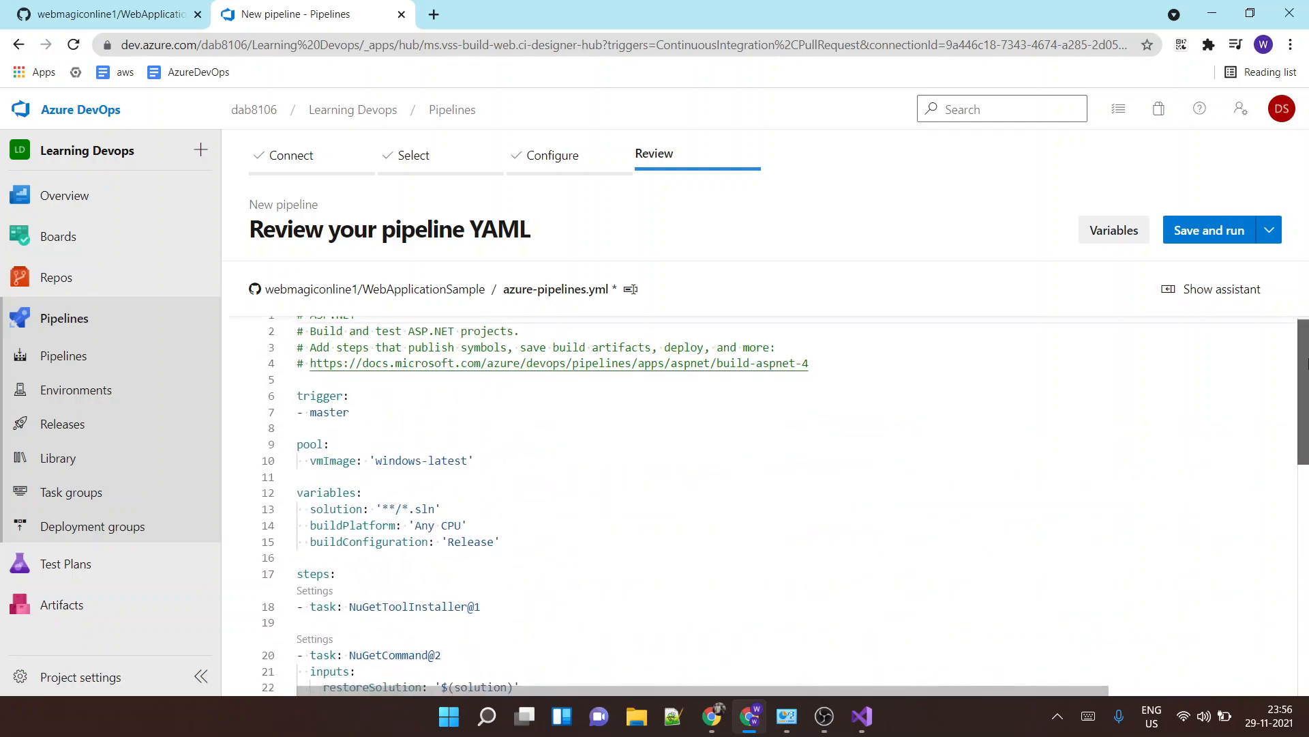
scroll(down, 3)
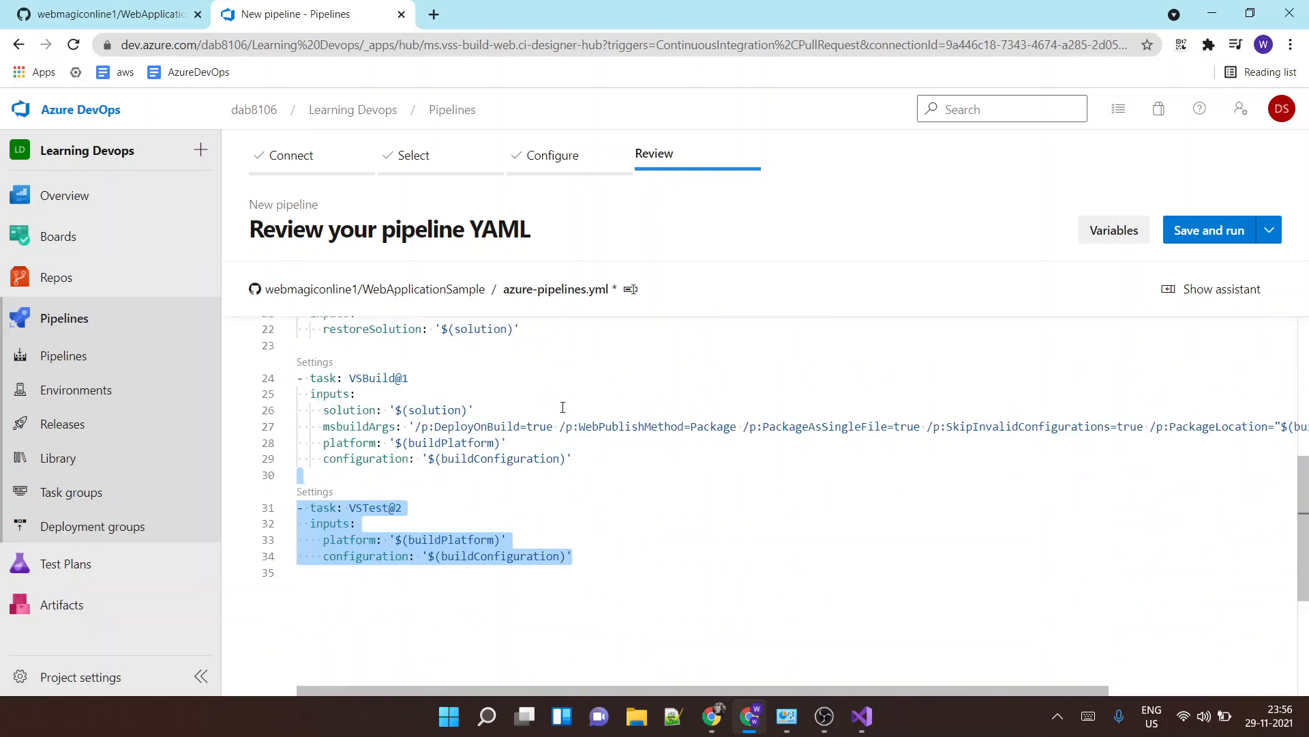
scroll(up, 3)
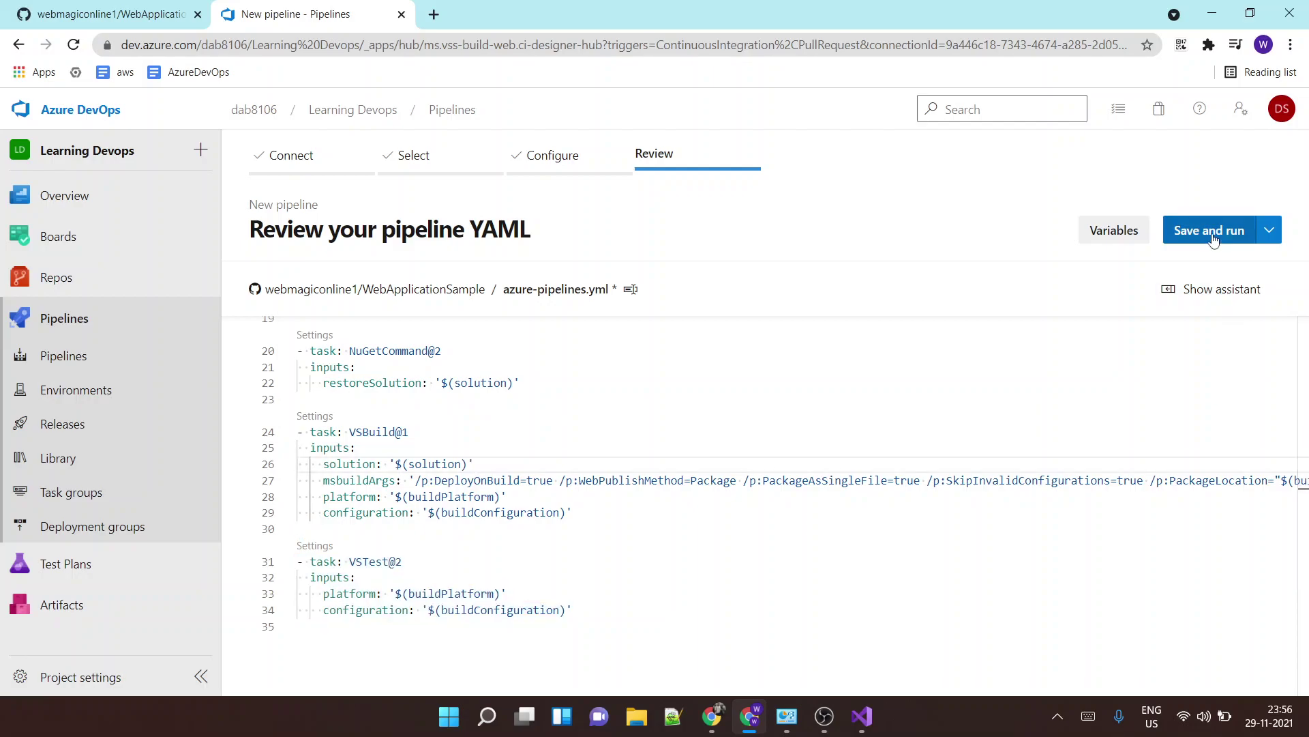
- Save and run the pipeline, committing to master with message 'Adding azurepipeline.yaml'
click(1208, 230)
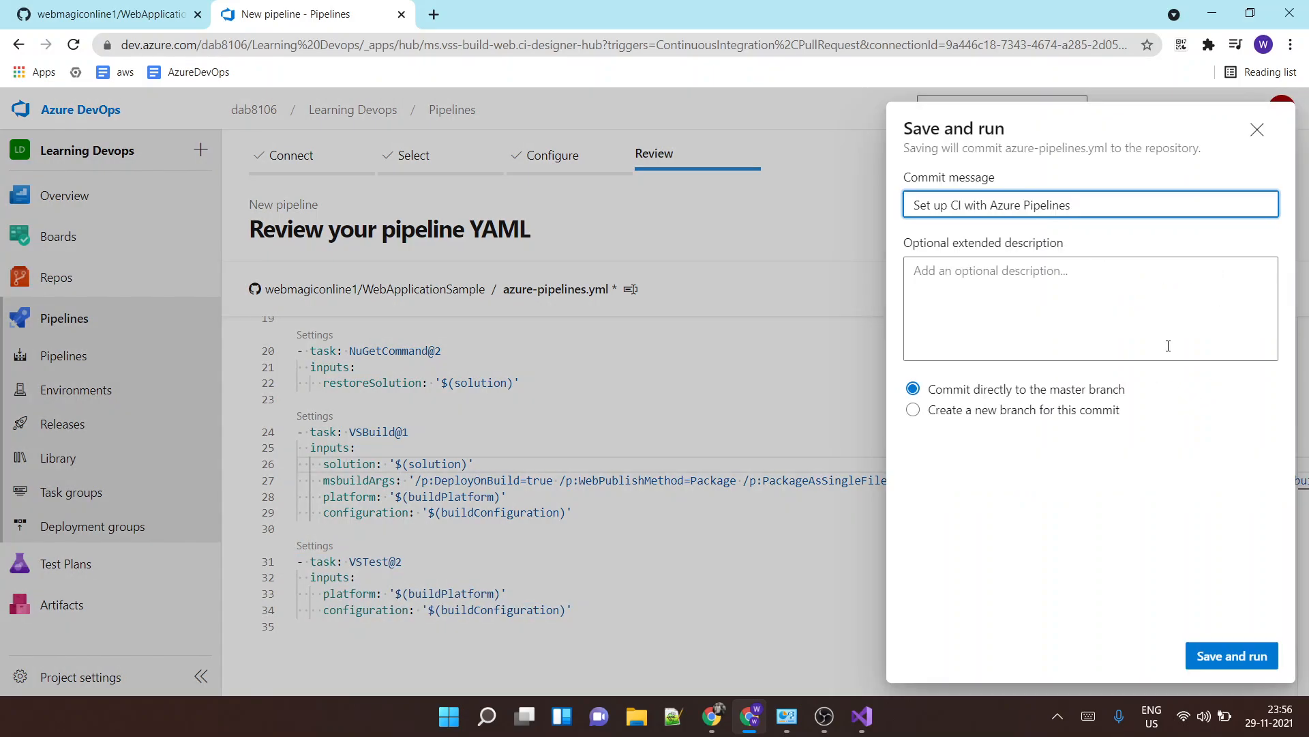
mouse_move(421, 155)
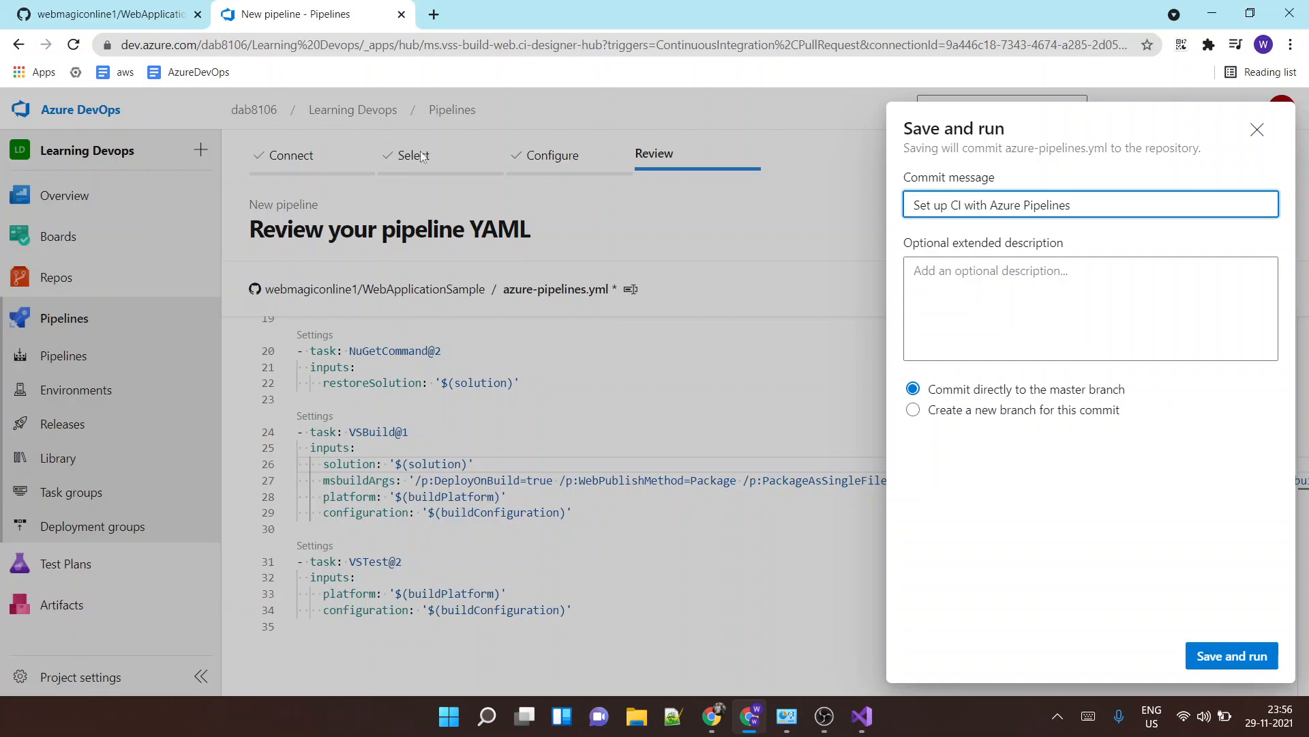
mouse_move(976, 190)
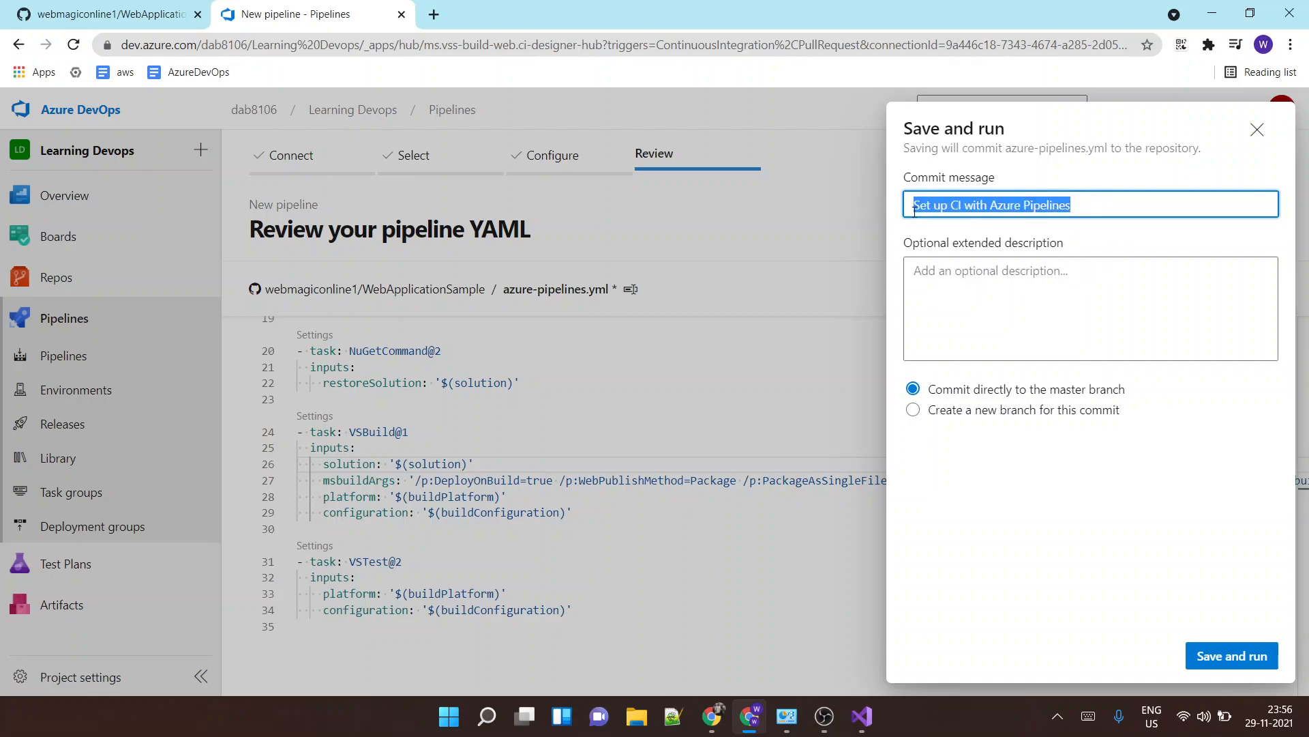
text(Adding azurepipeline.yaml)
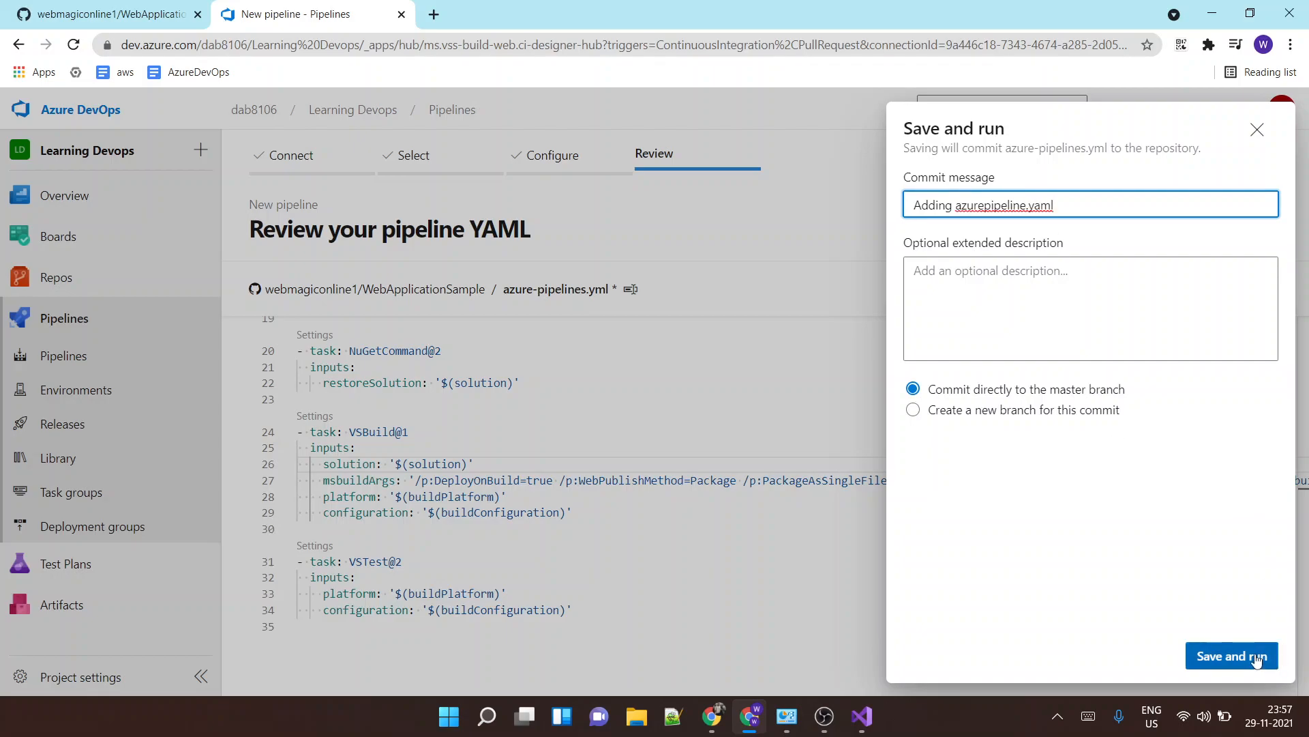
click(1231, 655)
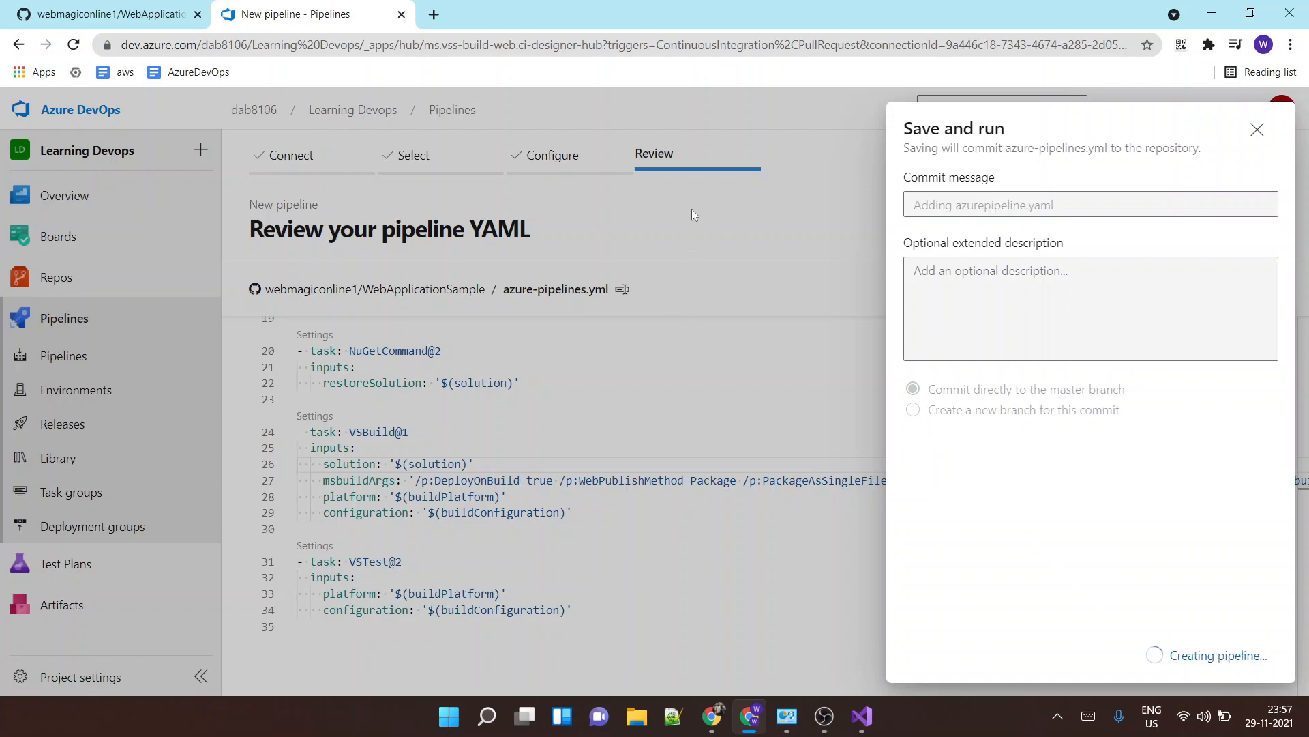
mouse_move(610, 185)
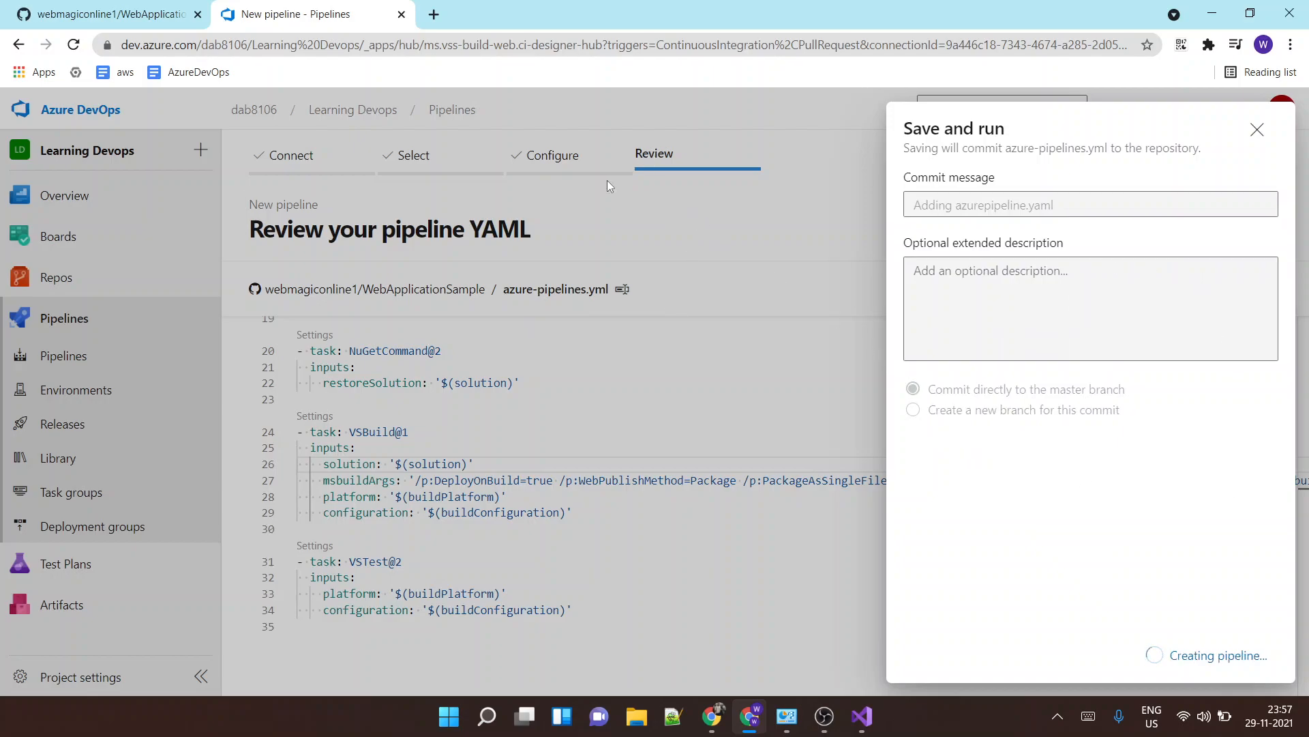
click(107, 14)
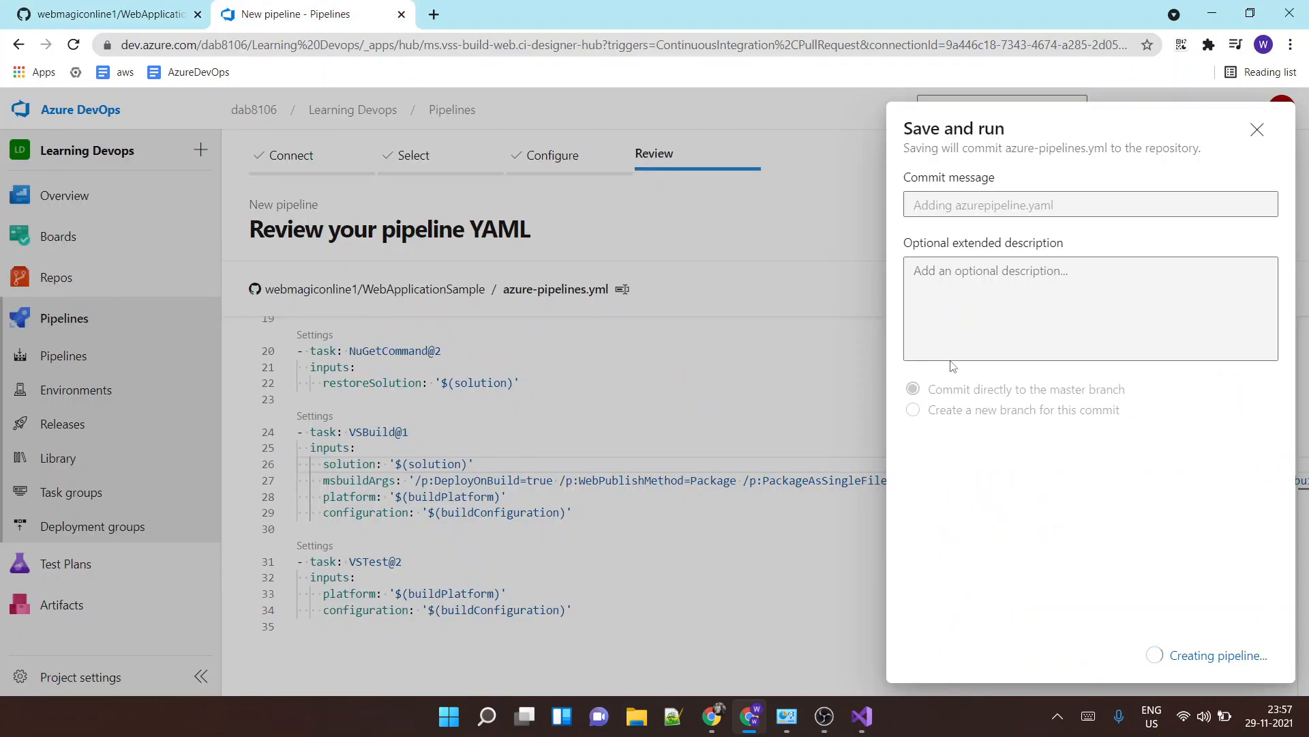
mouse_move(1251, 712)
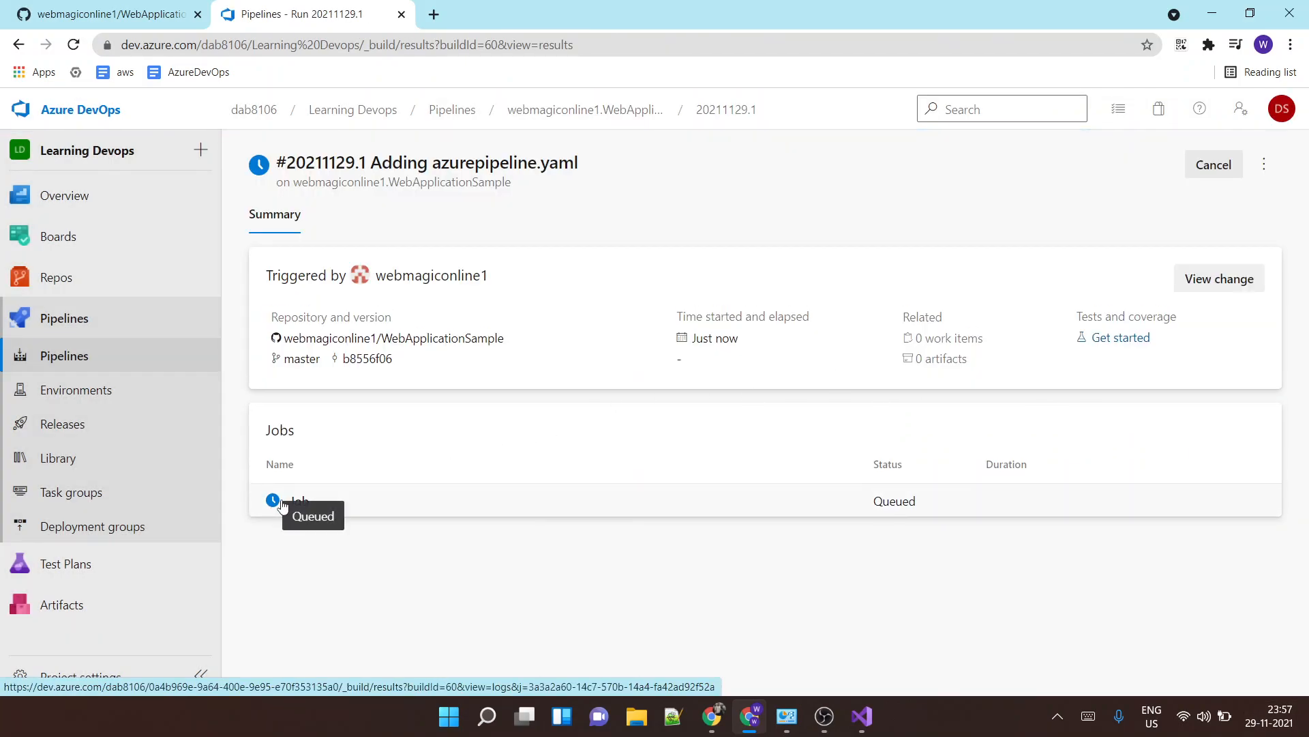
- Open the queued Job's log and scroll through agent acquisition and template evaluation
click(301, 500)
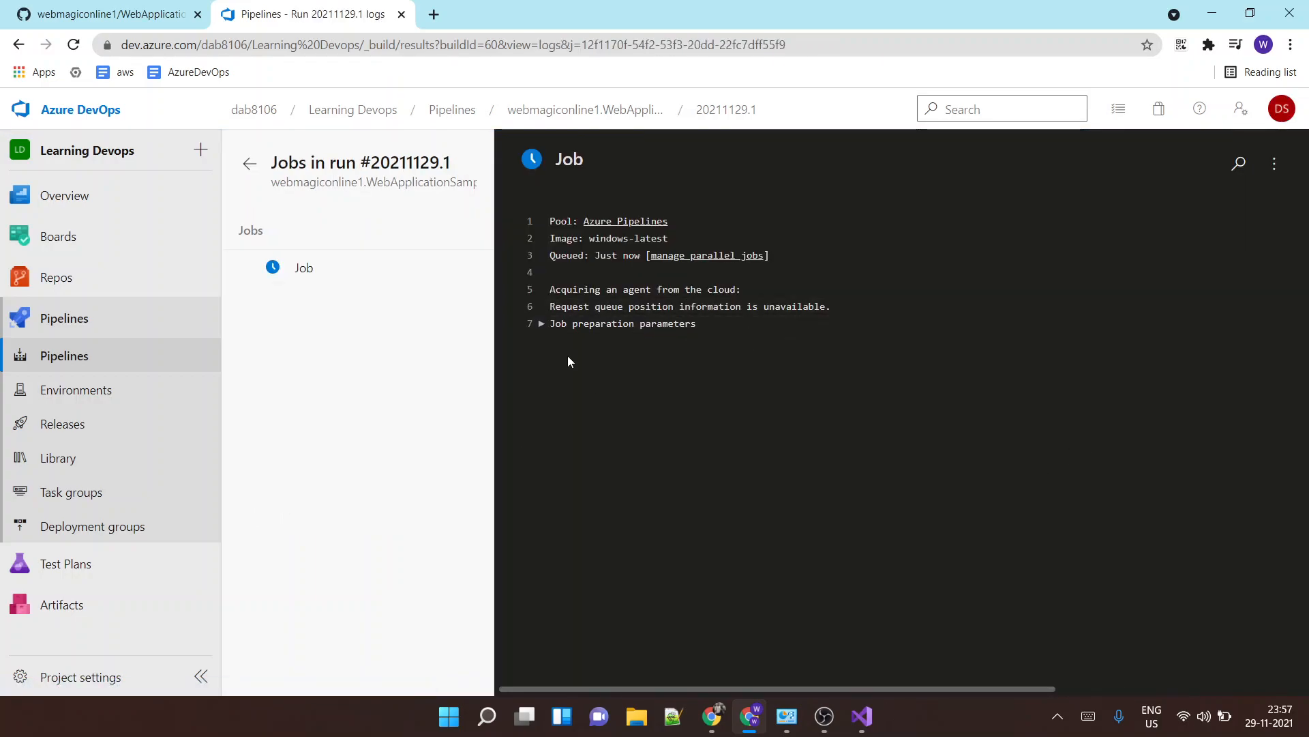
scroll(down, 3)
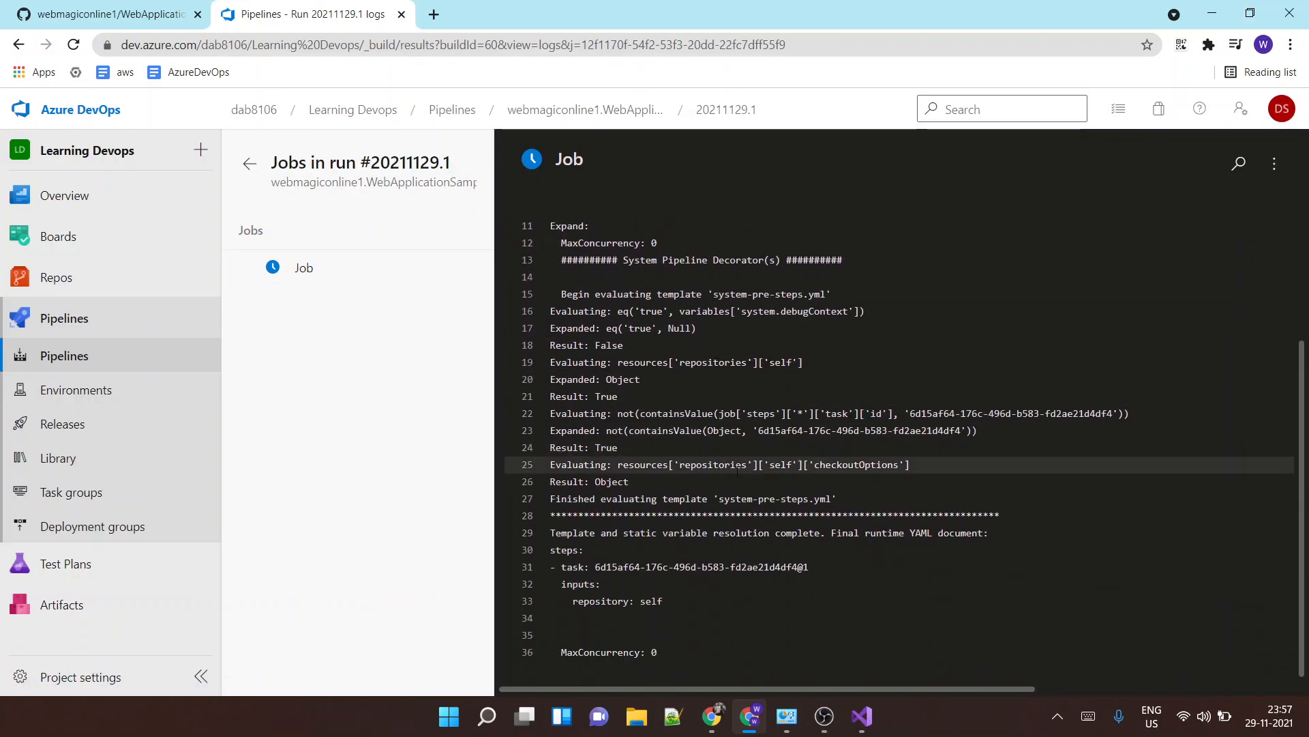
mouse_move(405, 406)
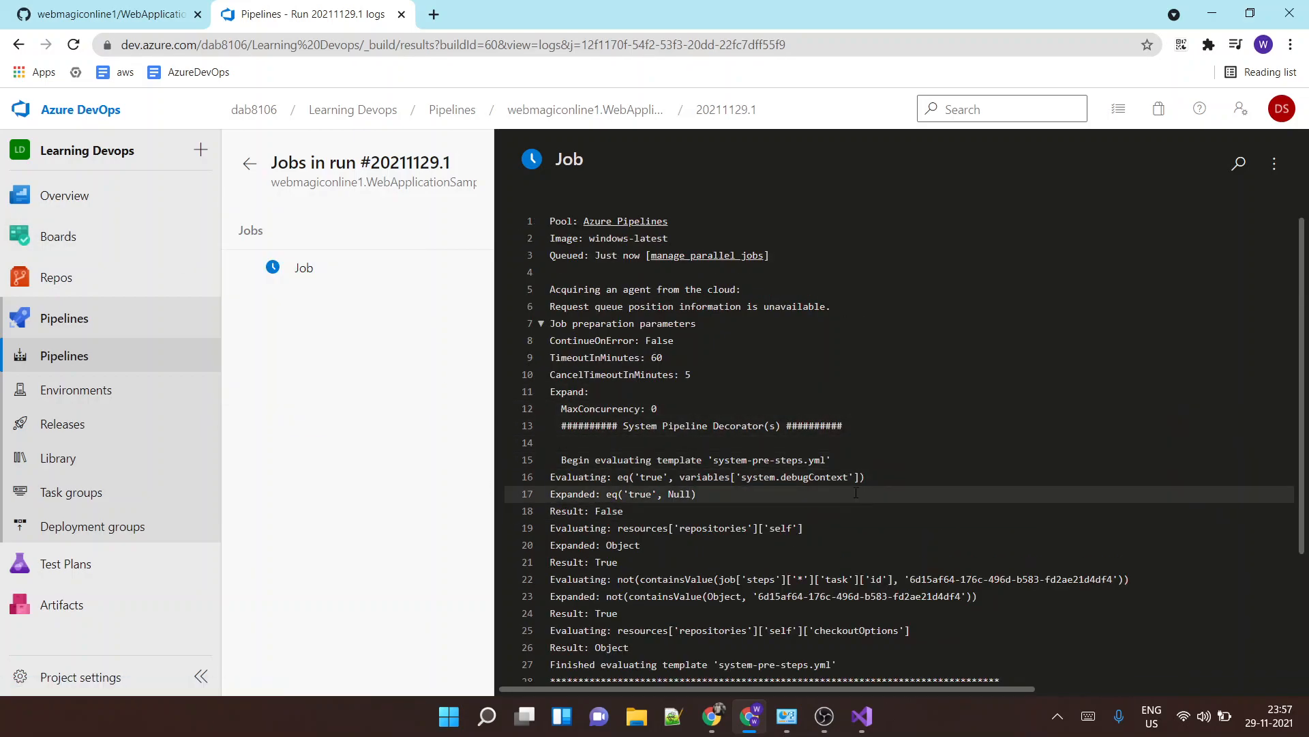
scroll(down, 3)
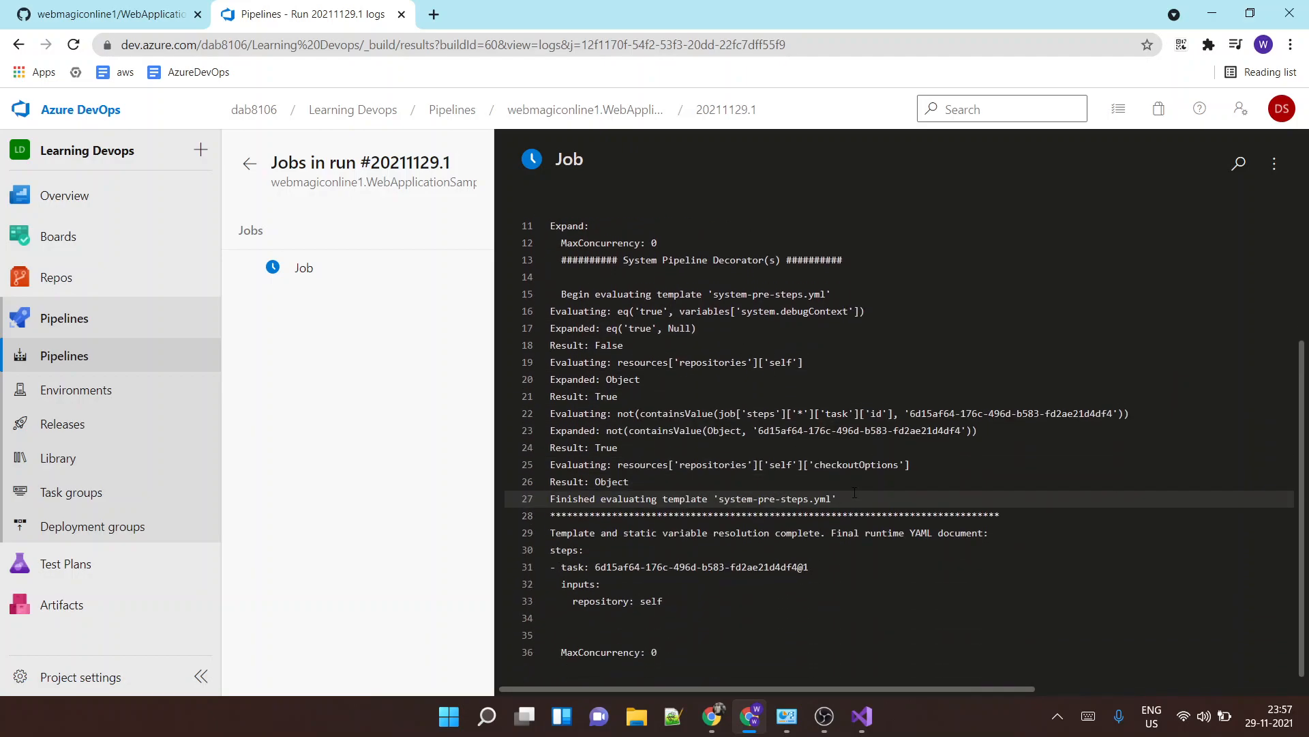
mouse_move(431, 446)
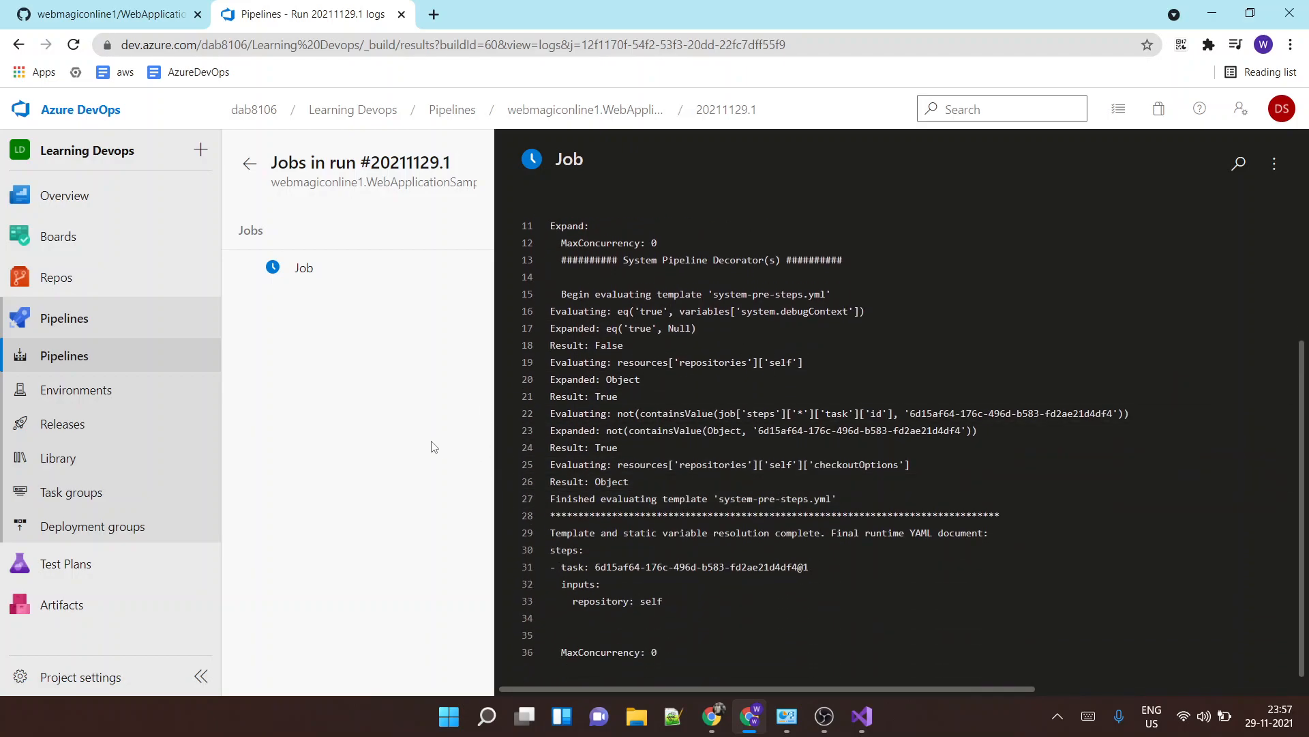